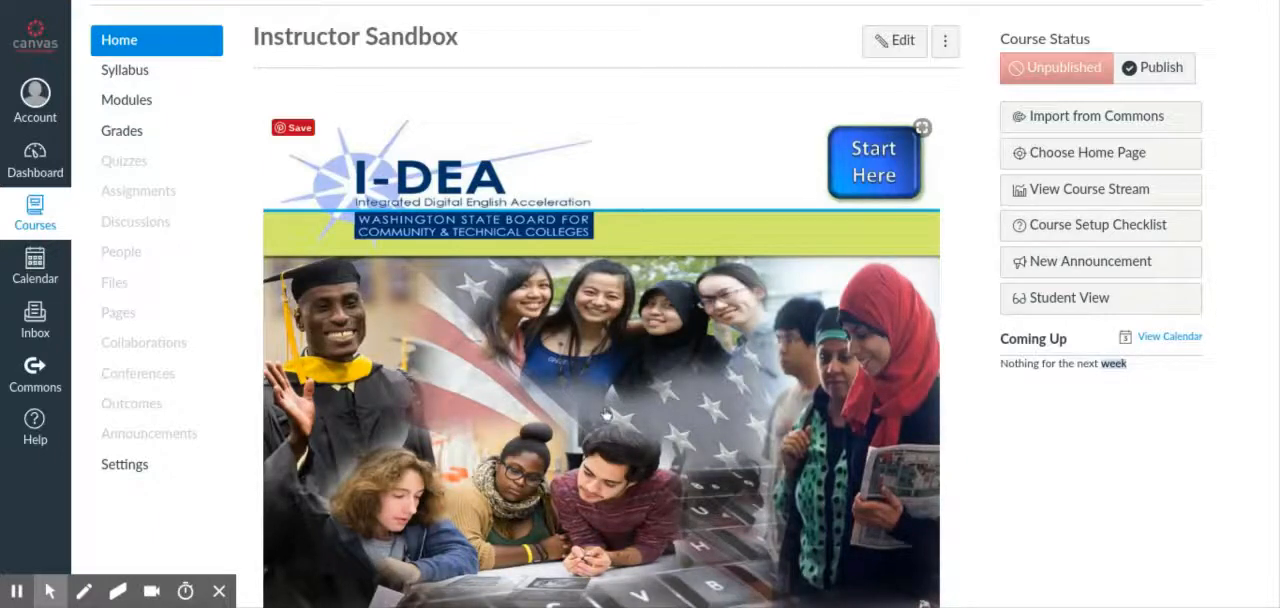
{"action": "mouse_move", "coordinate": [126, 100]}
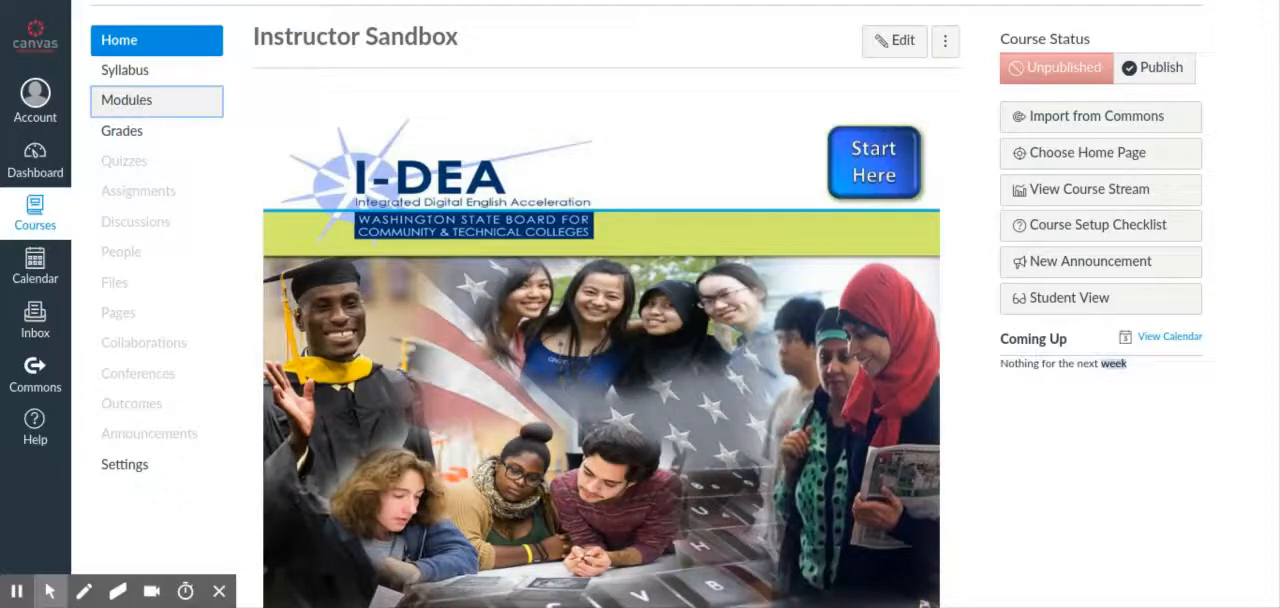
Show the course Modules page and expand The American Education System module.
{"action": "left_click", "coordinate": [126, 100]}
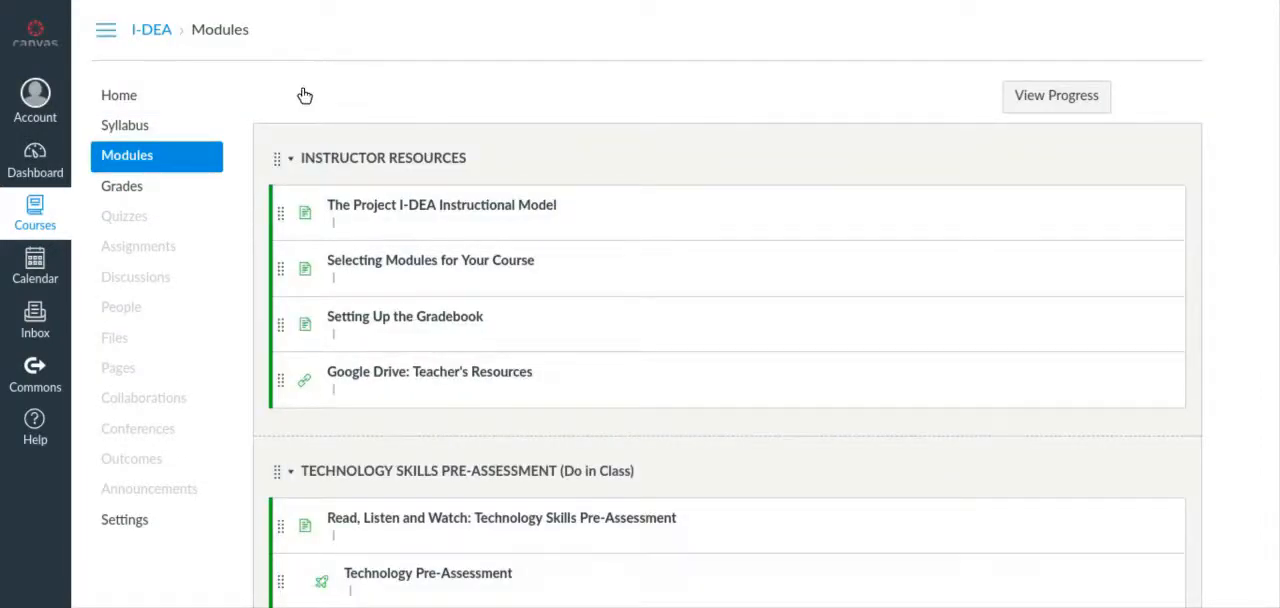
{"action": "mouse_move", "coordinate": [336, 86]}
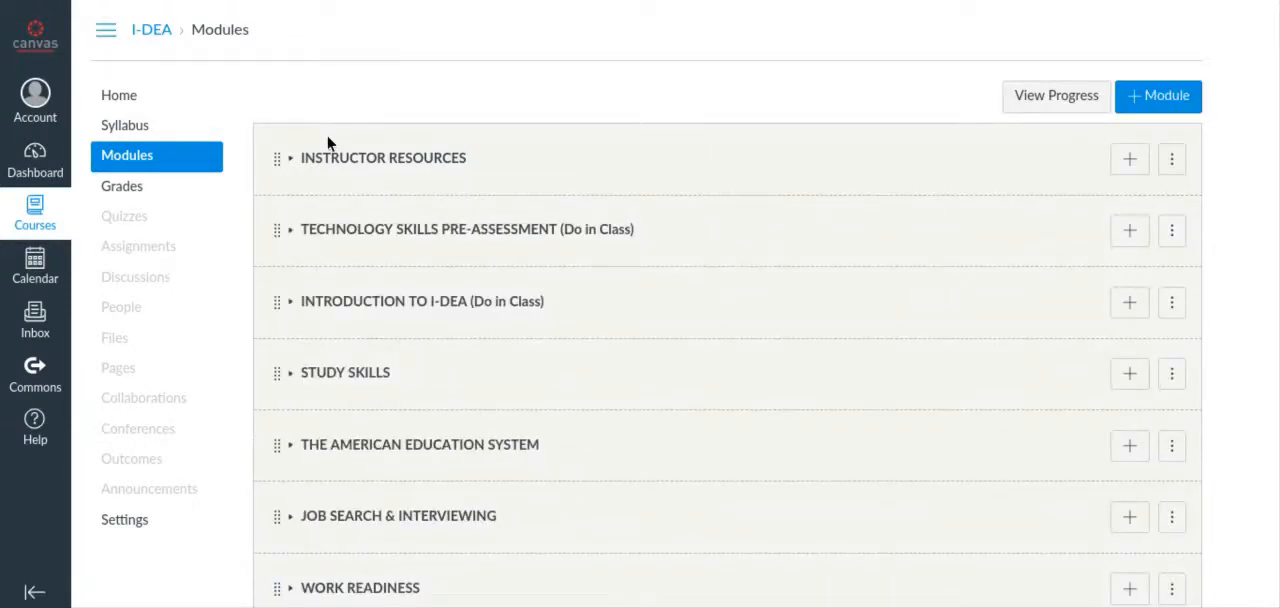
{"action": "mouse_move", "coordinate": [288, 458]}
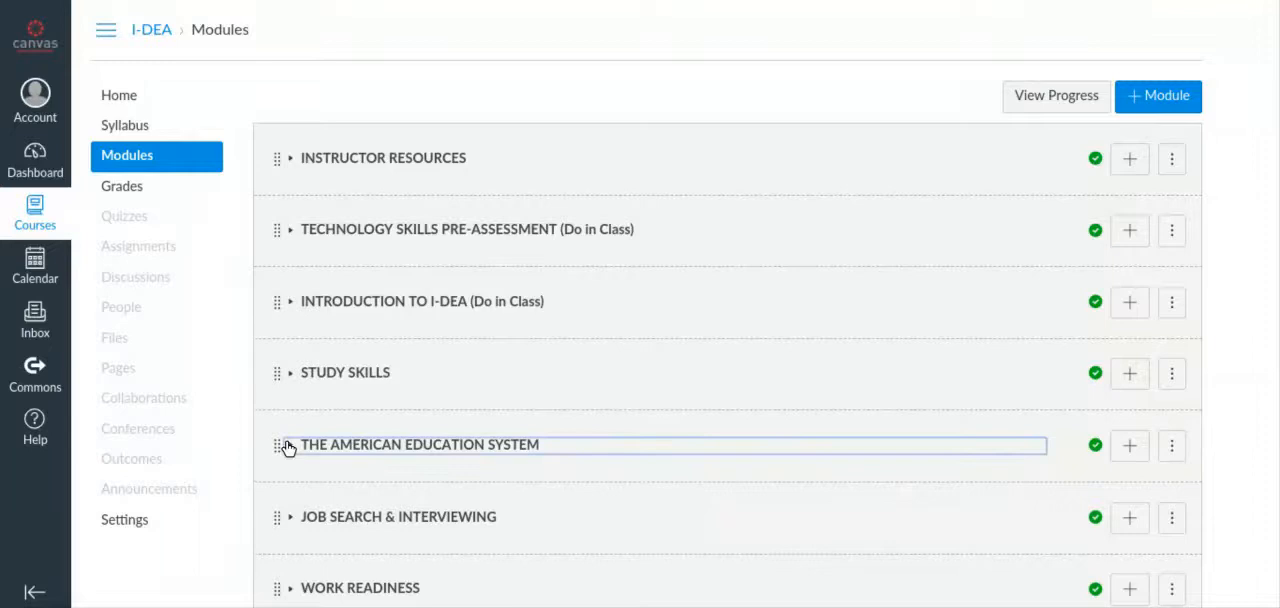
{"action": "left_click", "coordinate": [292, 444]}
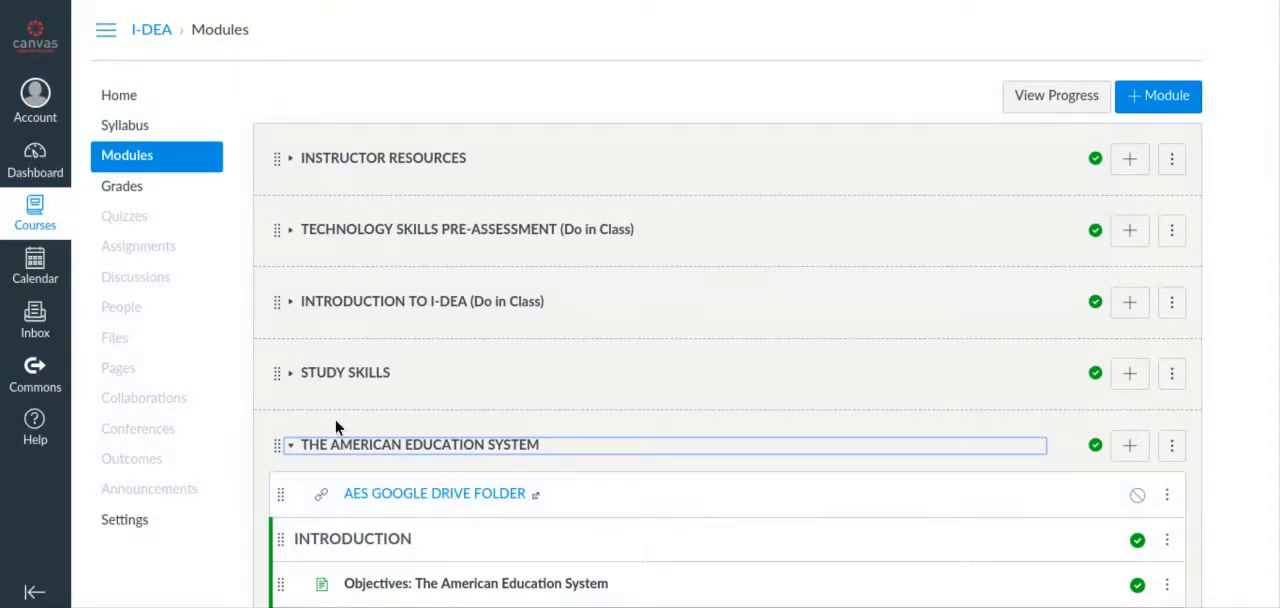
{"action": "mouse_move", "coordinate": [380, 480]}
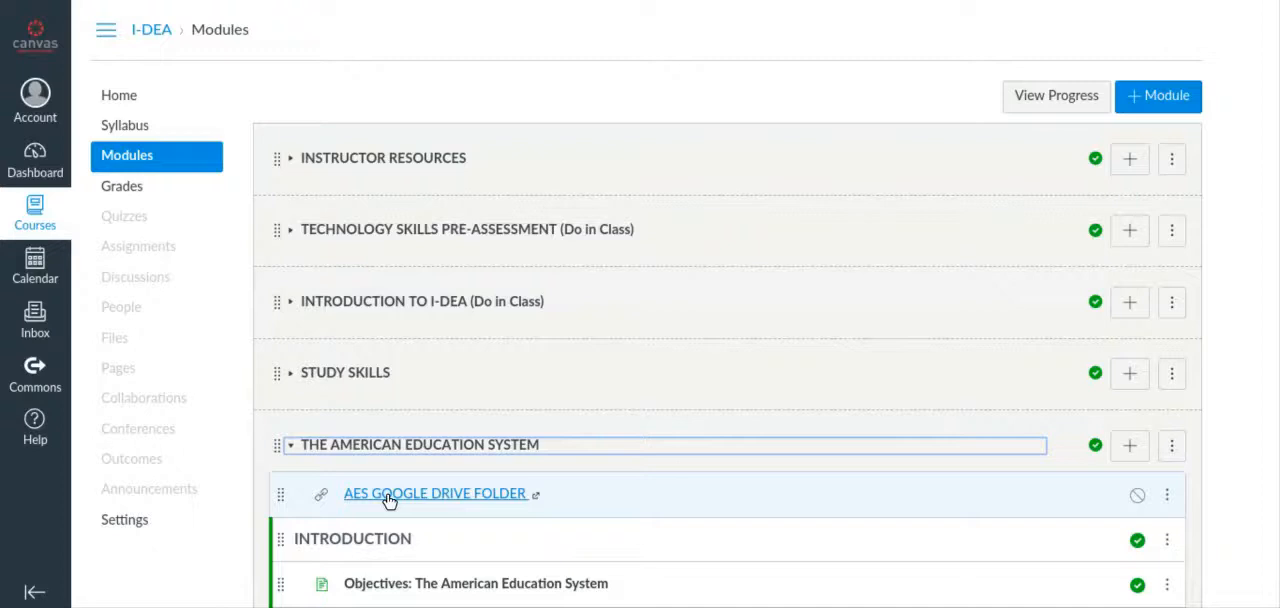
Launch the AES GOOGLE DRIVE FOLDER item's shared Drive folder in a new window.
{"action": "left_click", "coordinate": [434, 492]}
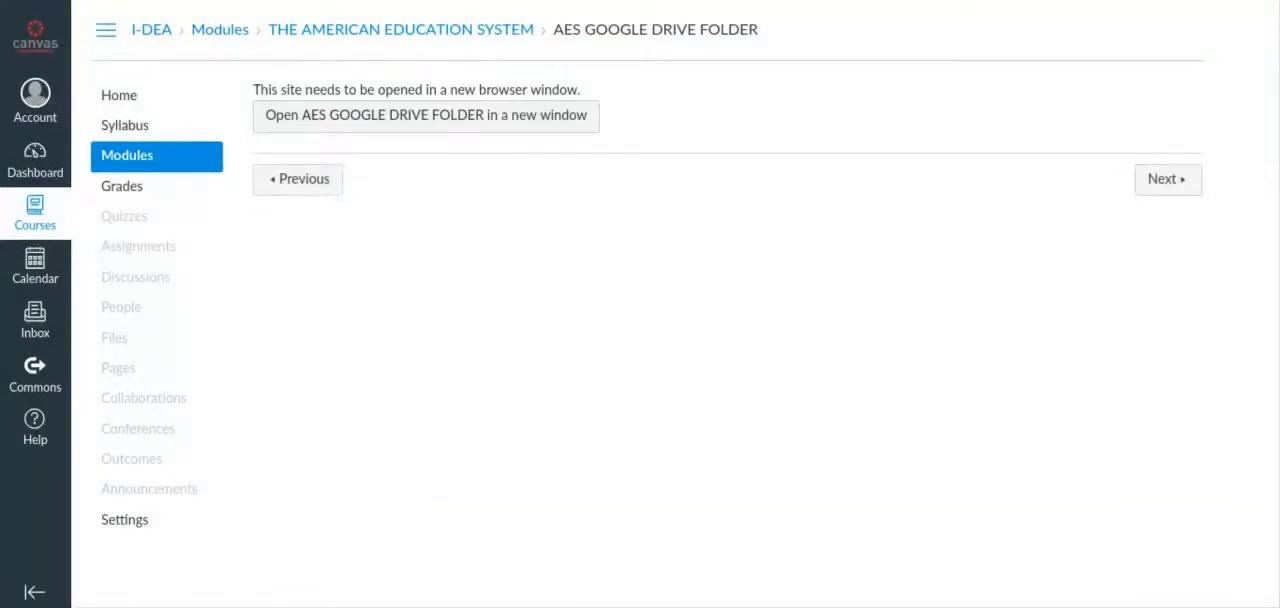
{"action": "mouse_move", "coordinate": [460, 116]}
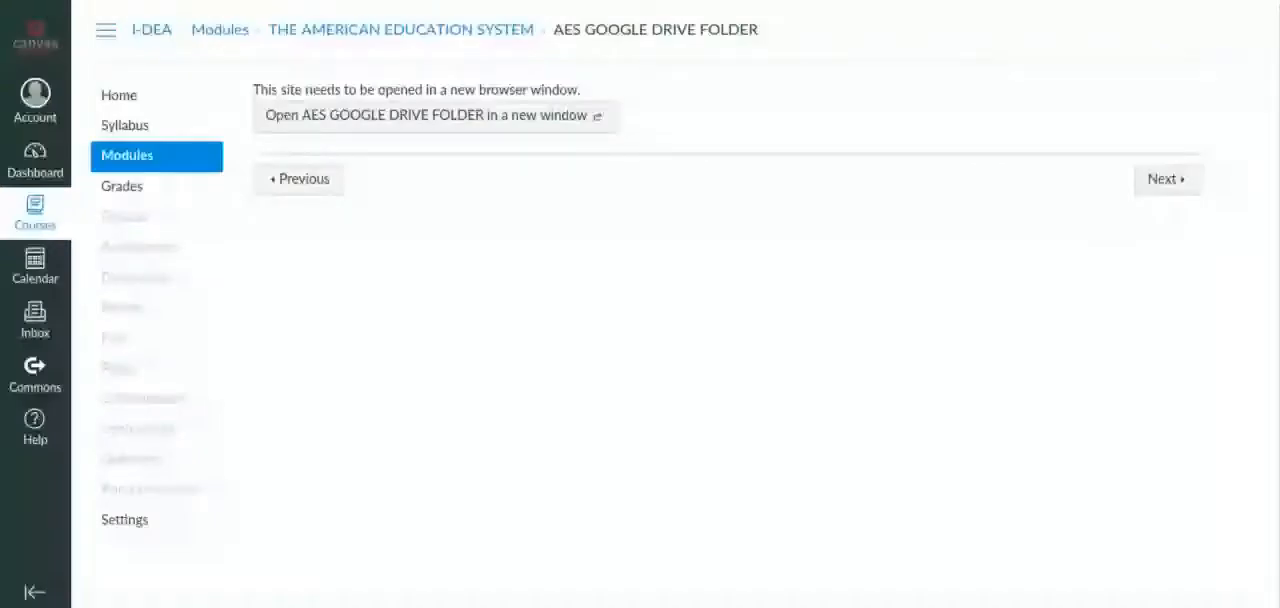
{"action": "left_click", "coordinate": [428, 114]}
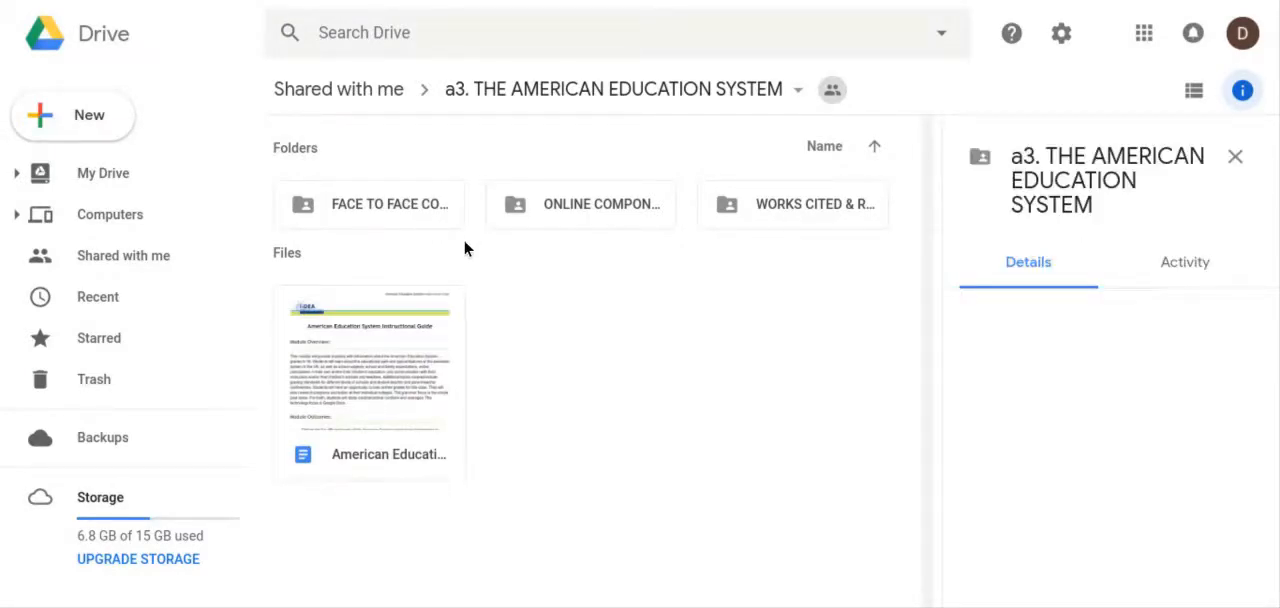
{"action": "mouse_move", "coordinate": [416, 226]}
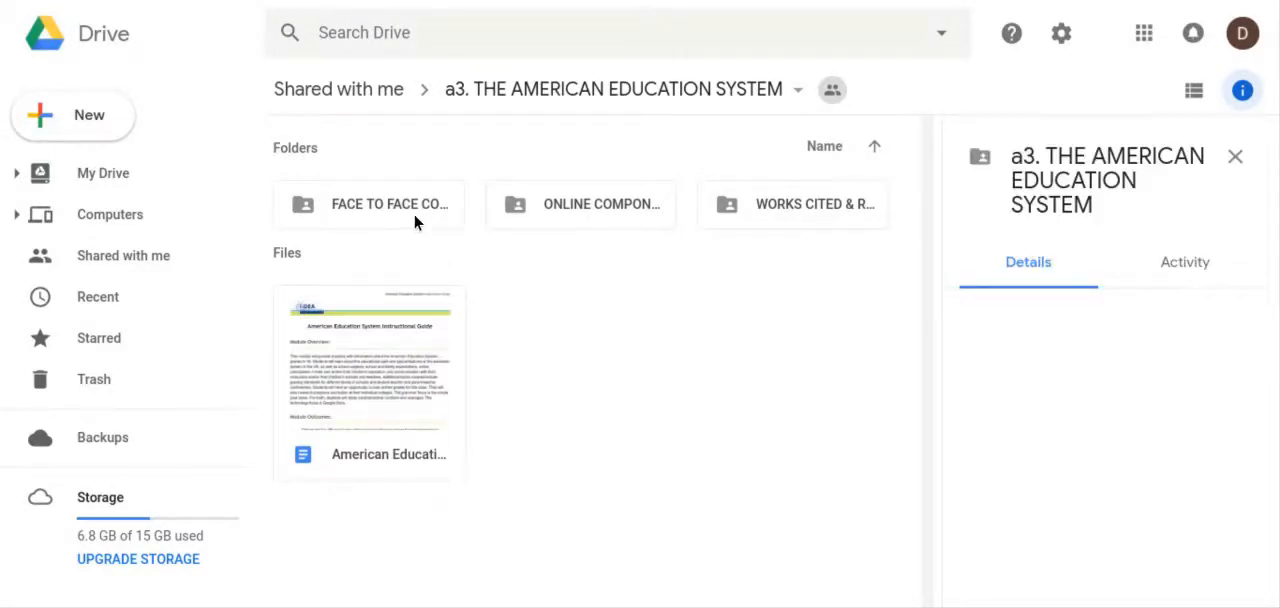
{"action": "mouse_move", "coordinate": [490, 212]}
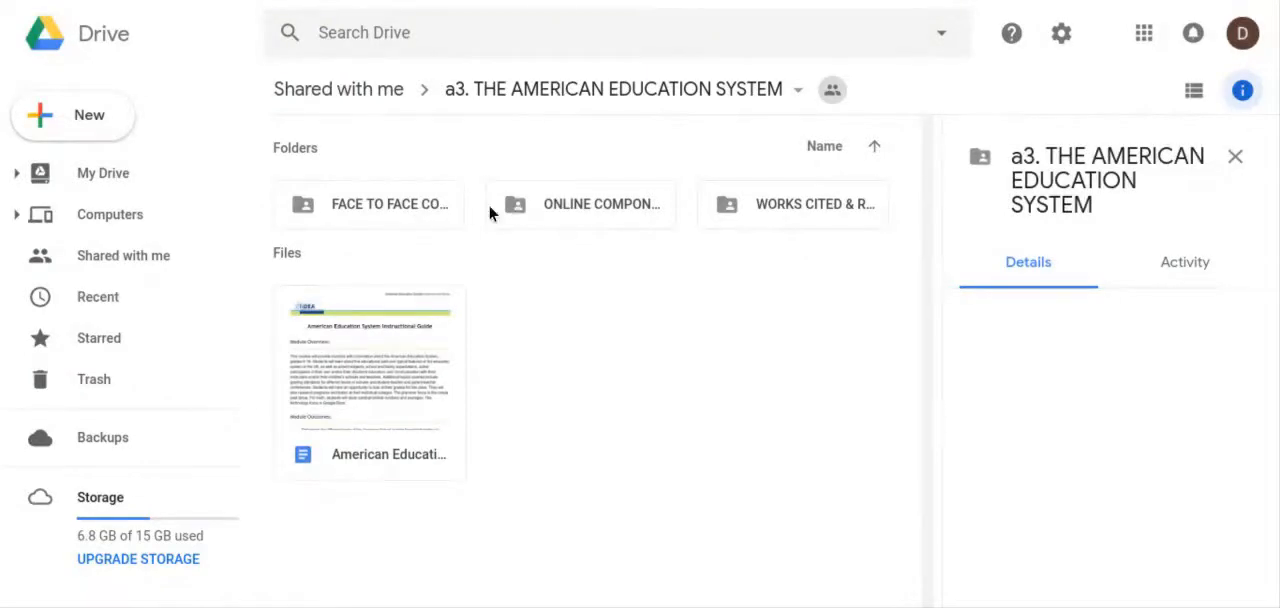
{"action": "mouse_move", "coordinate": [780, 220]}
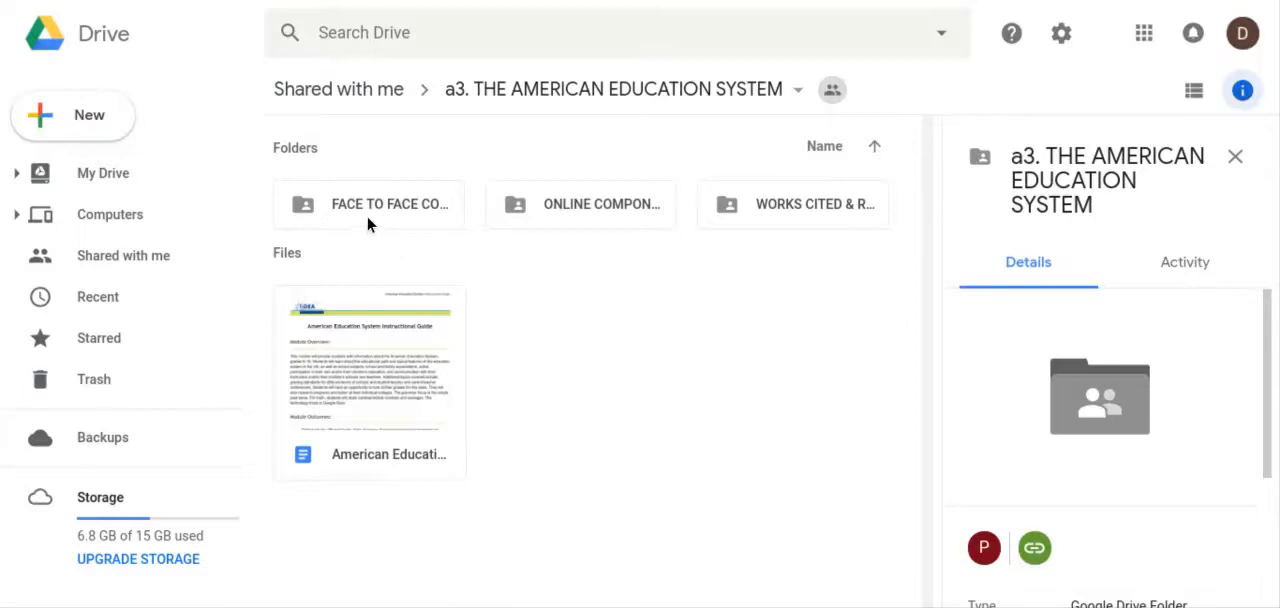
{"action": "mouse_move", "coordinate": [612, 230]}
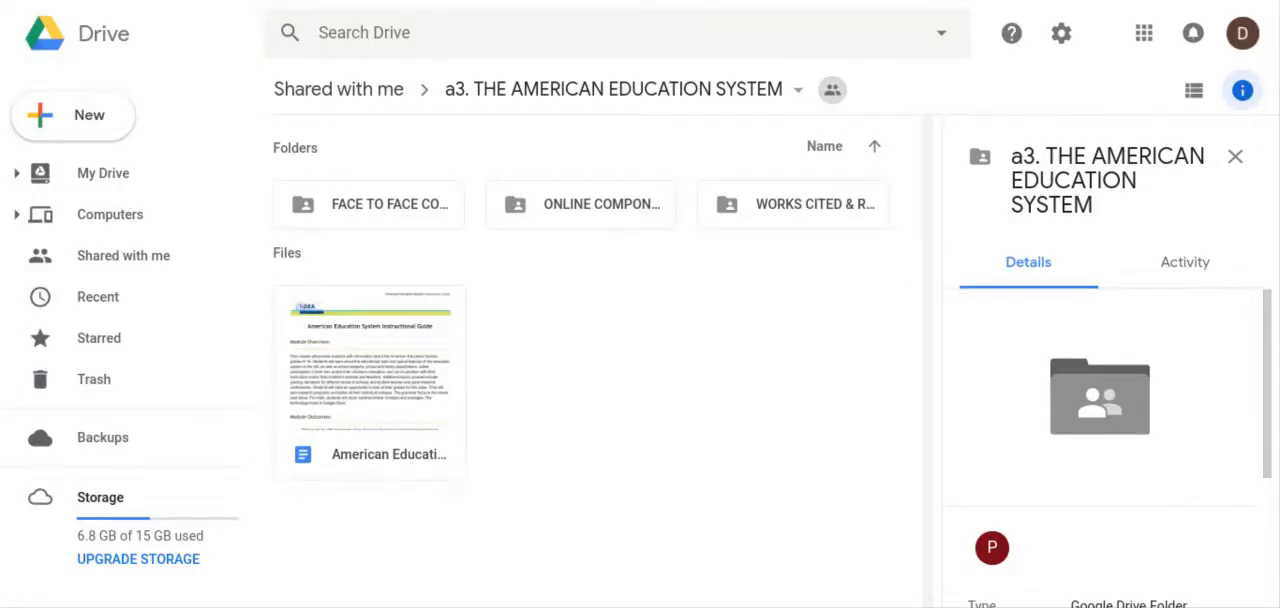
{"action": "mouse_move", "coordinate": [616, 332]}
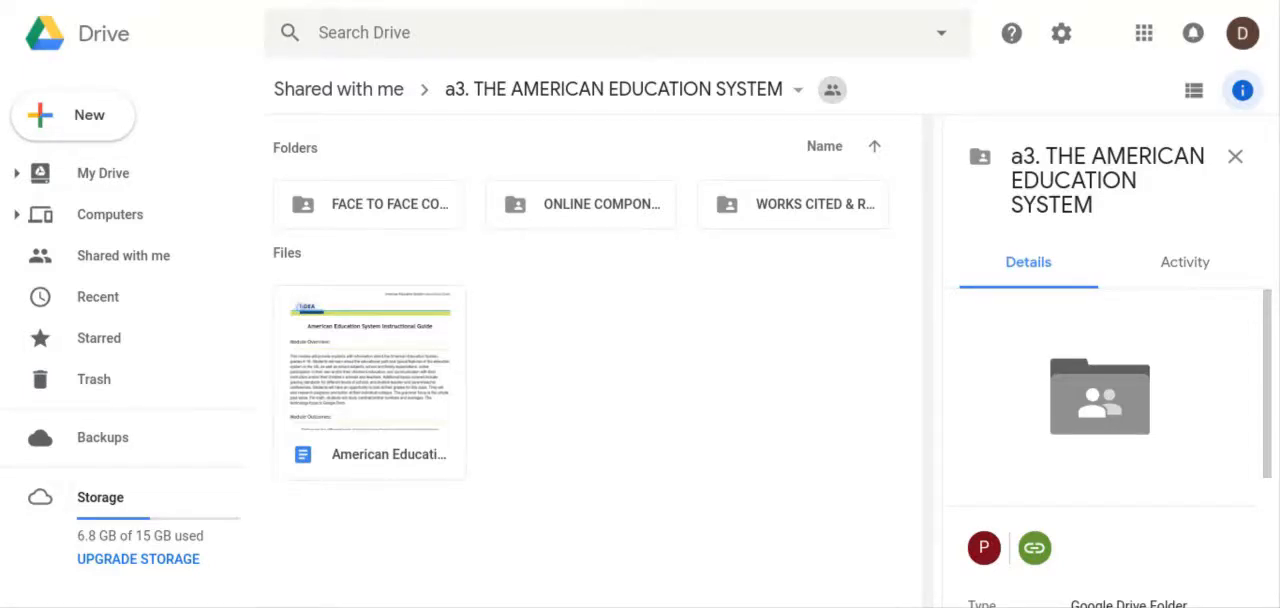
{"action": "mouse_move", "coordinate": [404, 196]}
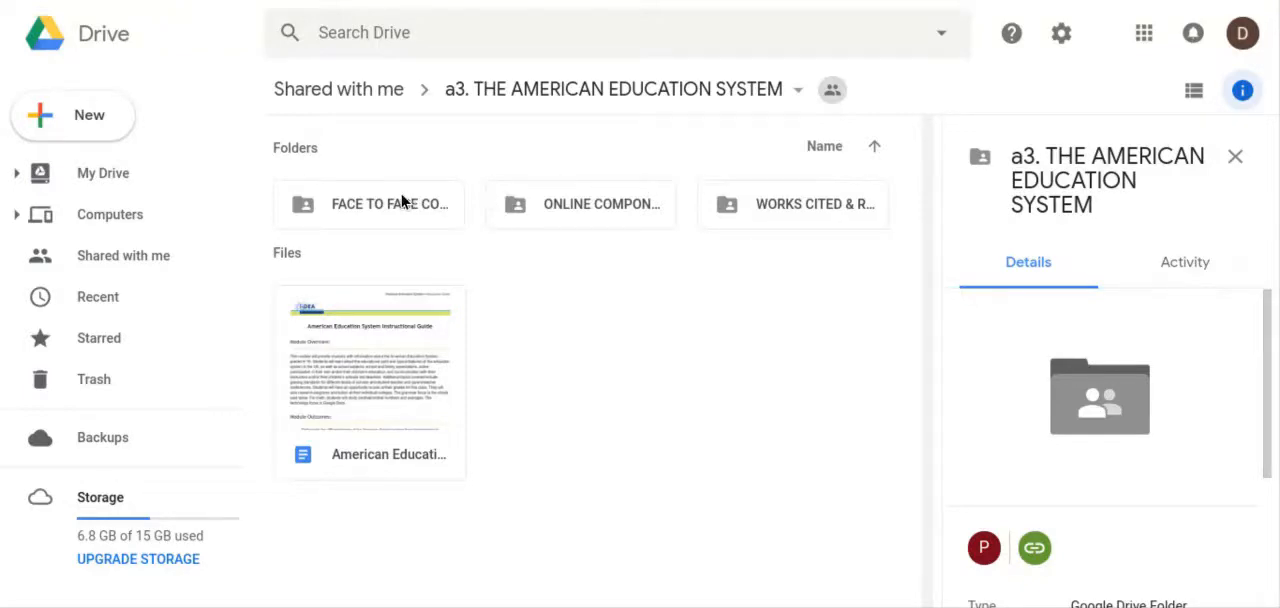
{"action": "mouse_move", "coordinate": [378, 218]}
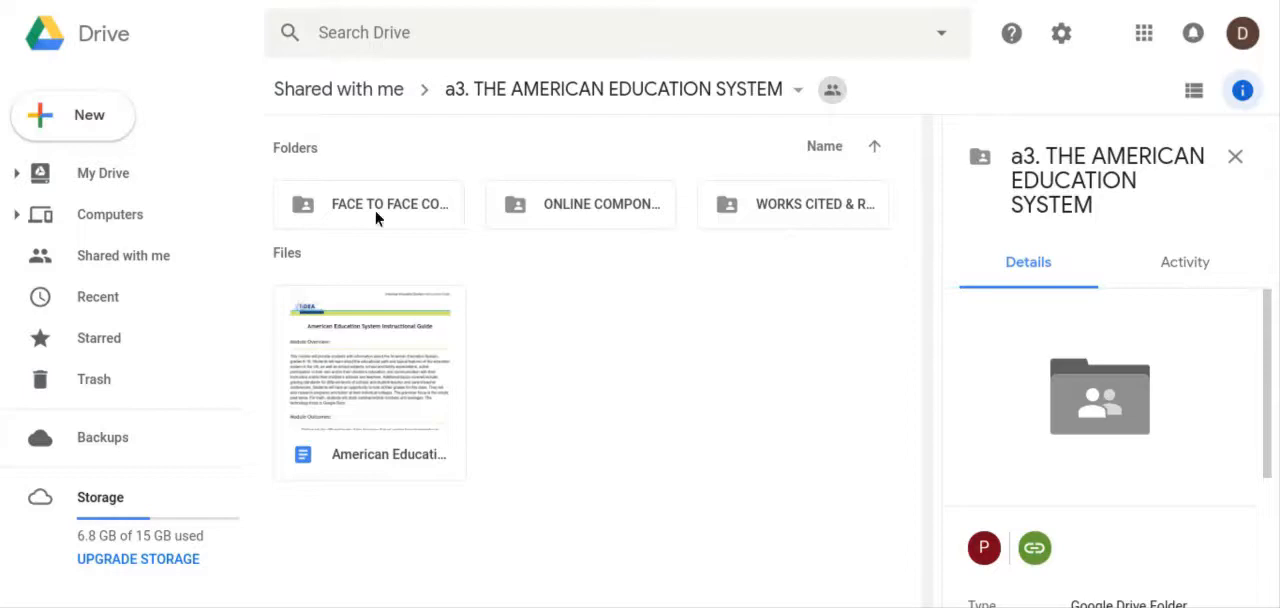
Enter the FACE TO FACE COMPONENTS subfolder of the AES Drive folder.
{"action": "double_click", "coordinate": [368, 204]}
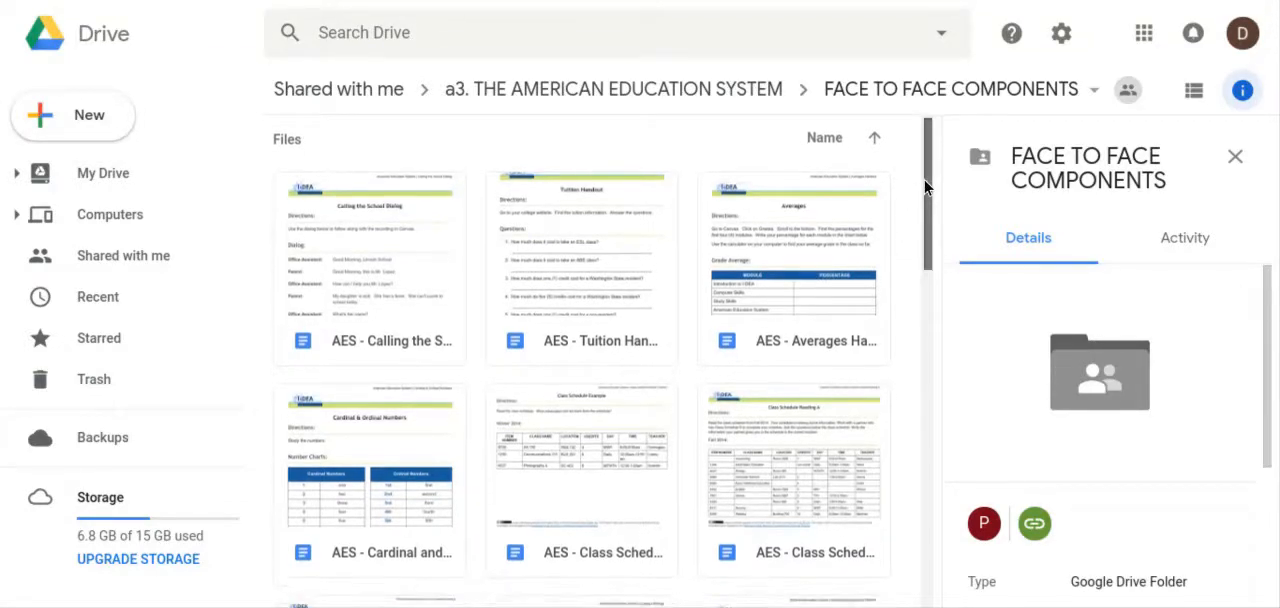
Browse the AES handout thumbnails, then show the folder's files as a list.
{"action": "scroll", "scroll_direction": "down", "scroll_amount": 3}
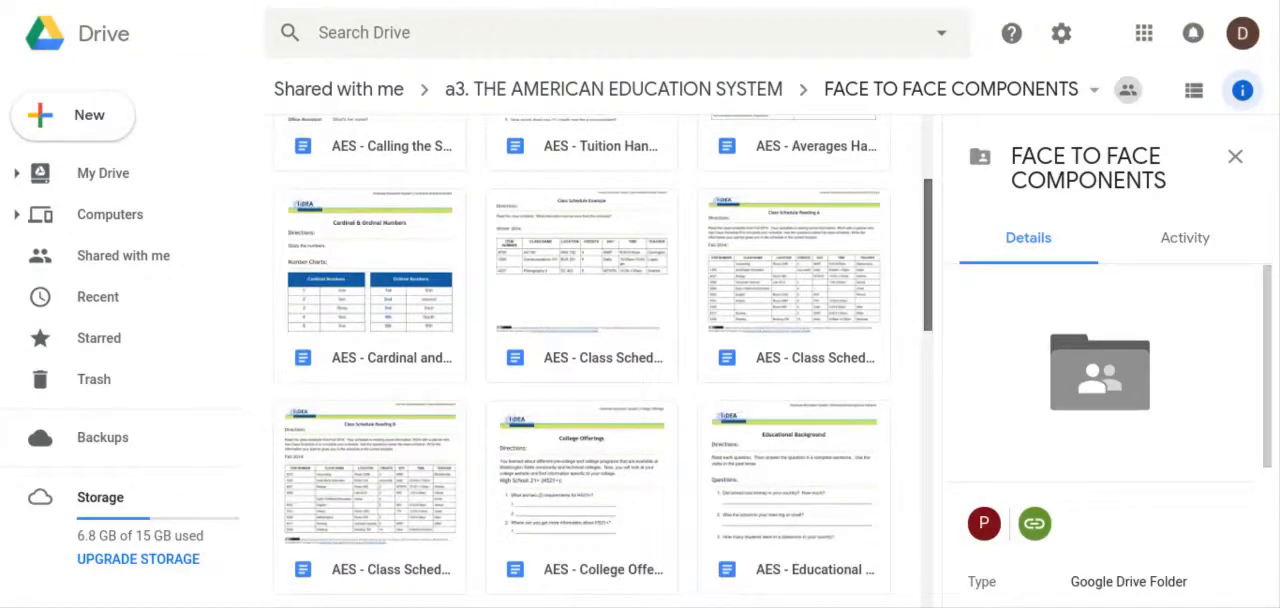
{"action": "scroll", "scroll_direction": "down", "scroll_amount": 3}
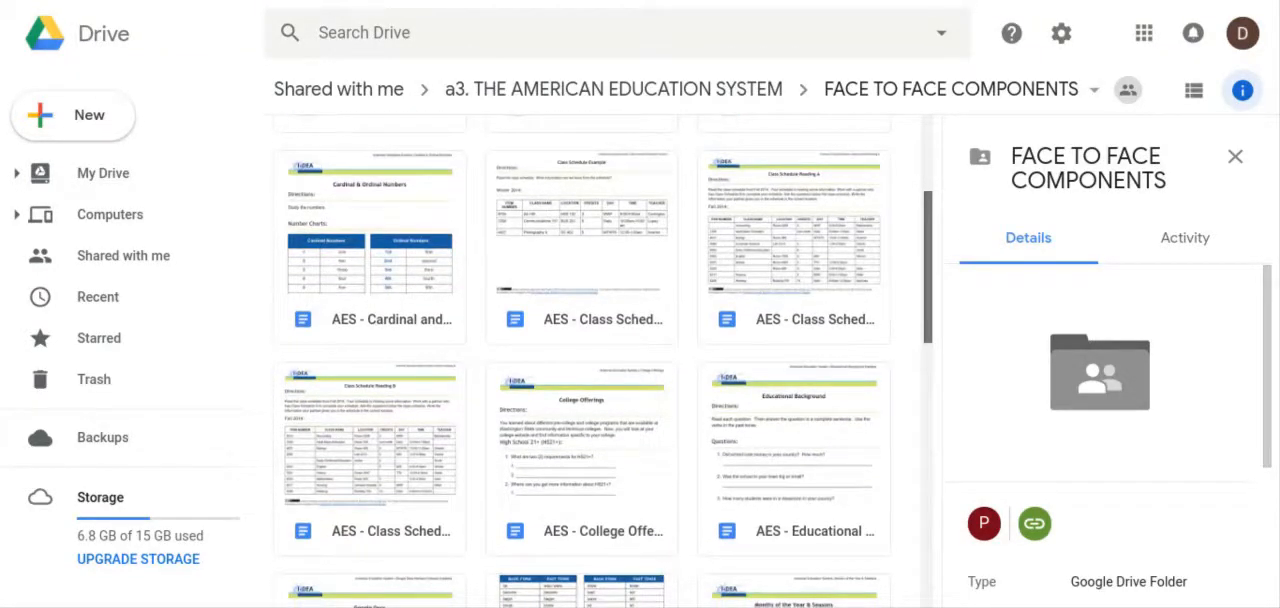
{"action": "scroll", "scroll_direction": "down", "scroll_amount": 3}
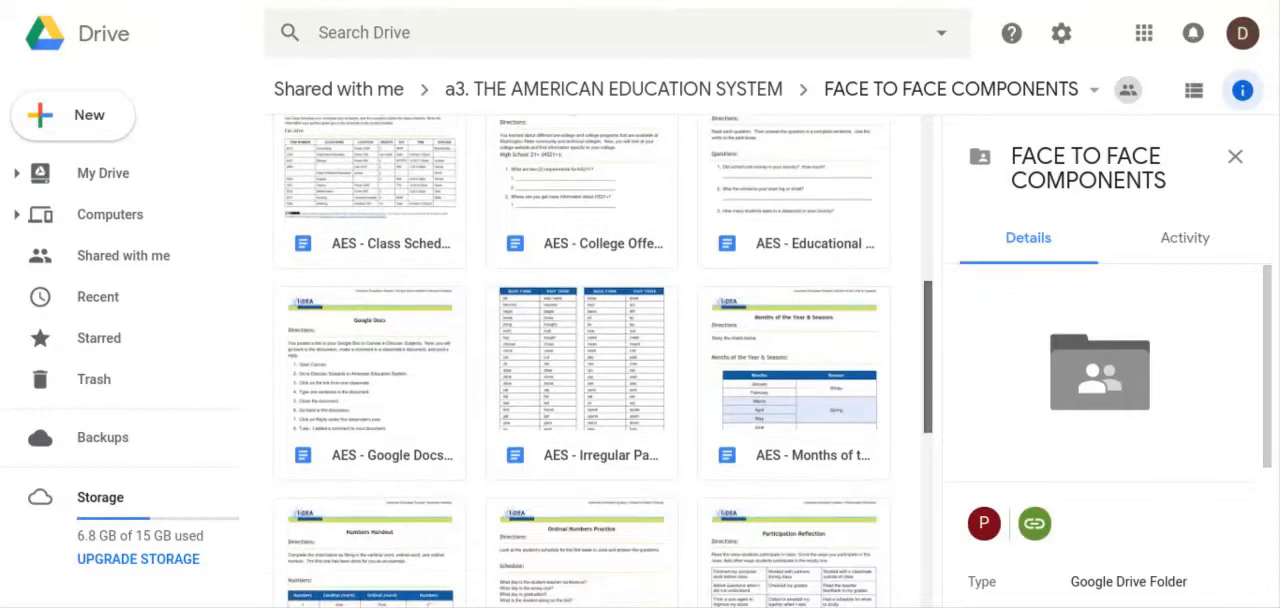
{"action": "scroll", "scroll_direction": "down", "scroll_amount": 3}
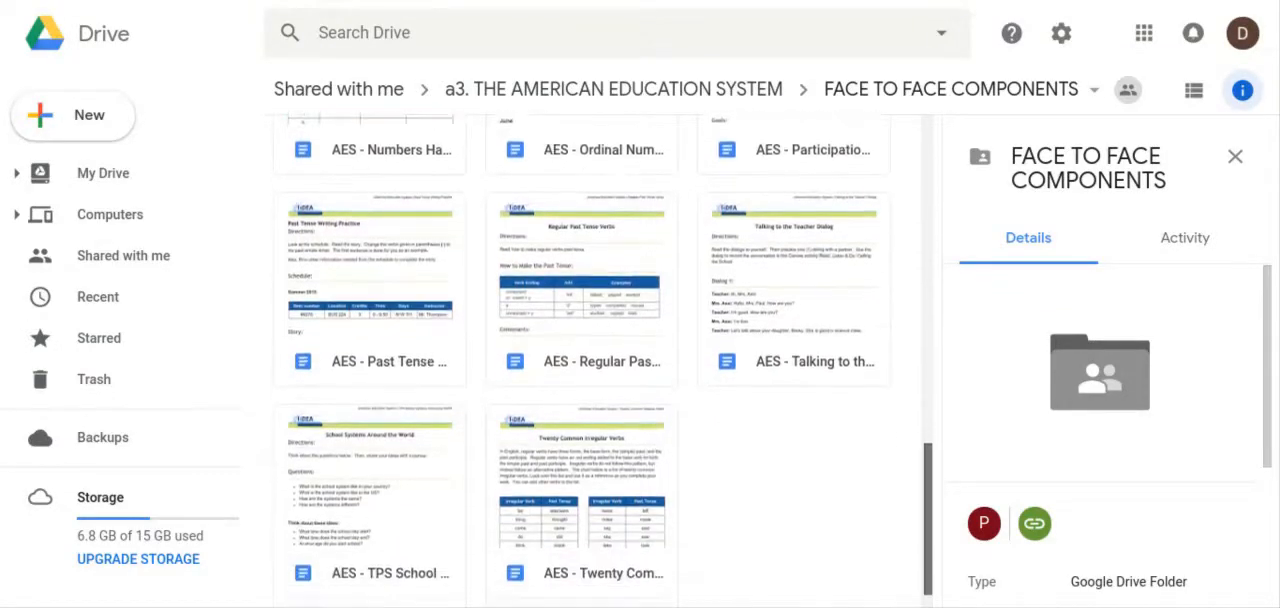
{"action": "scroll", "scroll_direction": "up", "scroll_amount": 3}
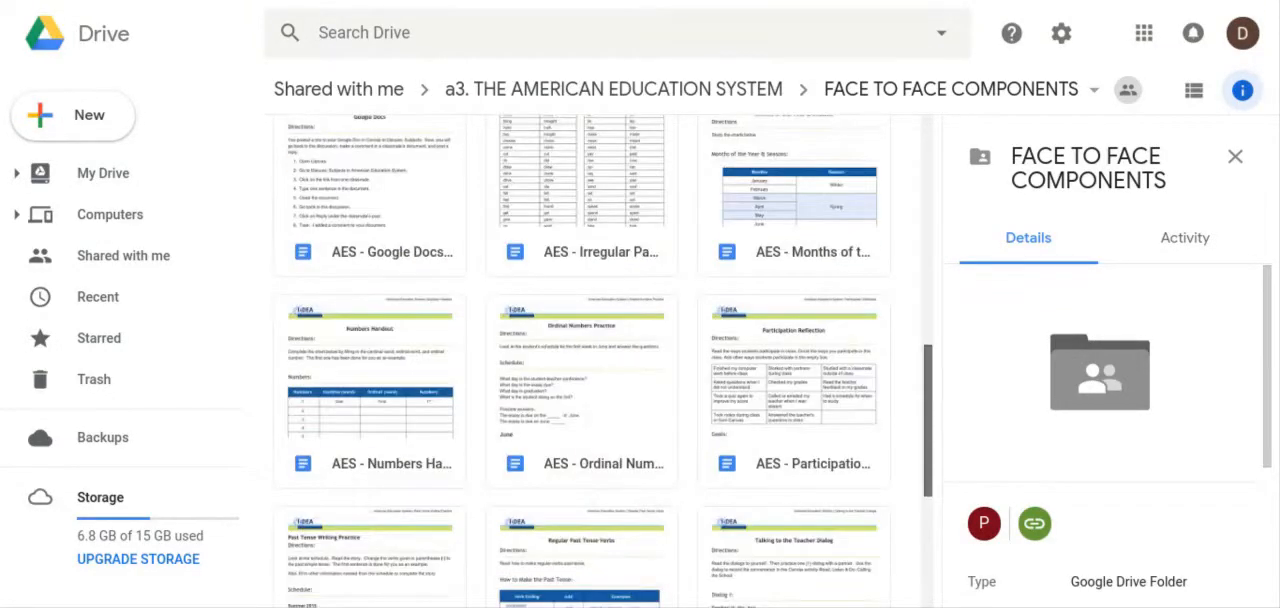
{"action": "scroll", "scroll_direction": "up", "scroll_amount": 3}
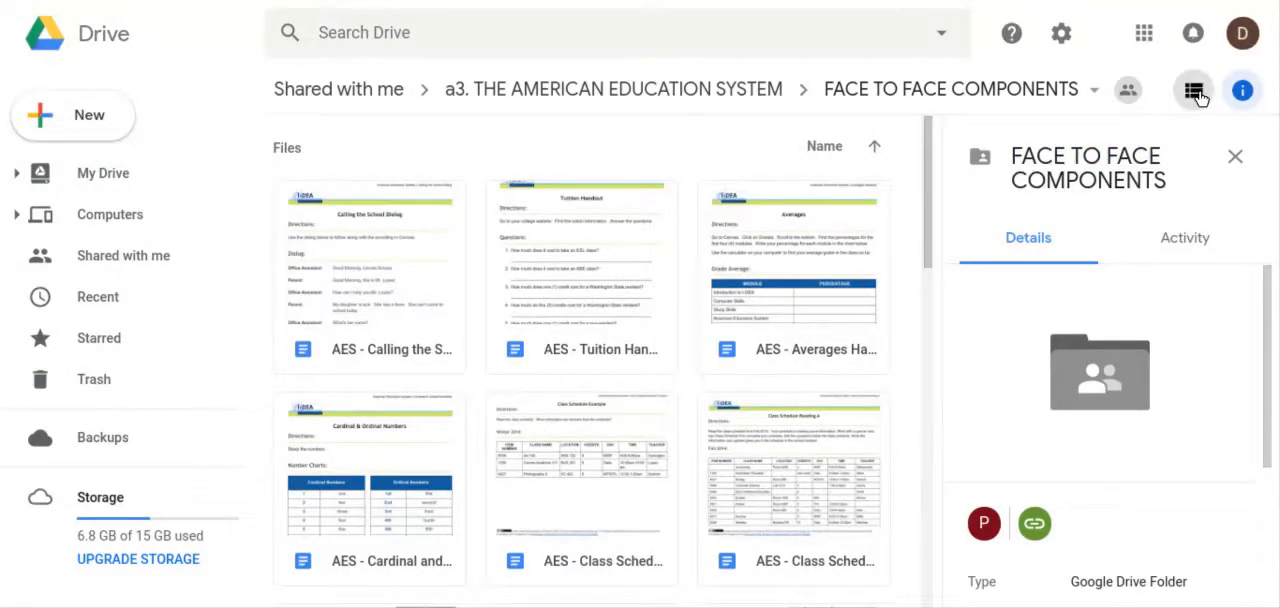
{"action": "mouse_move", "coordinate": [1192, 90]}
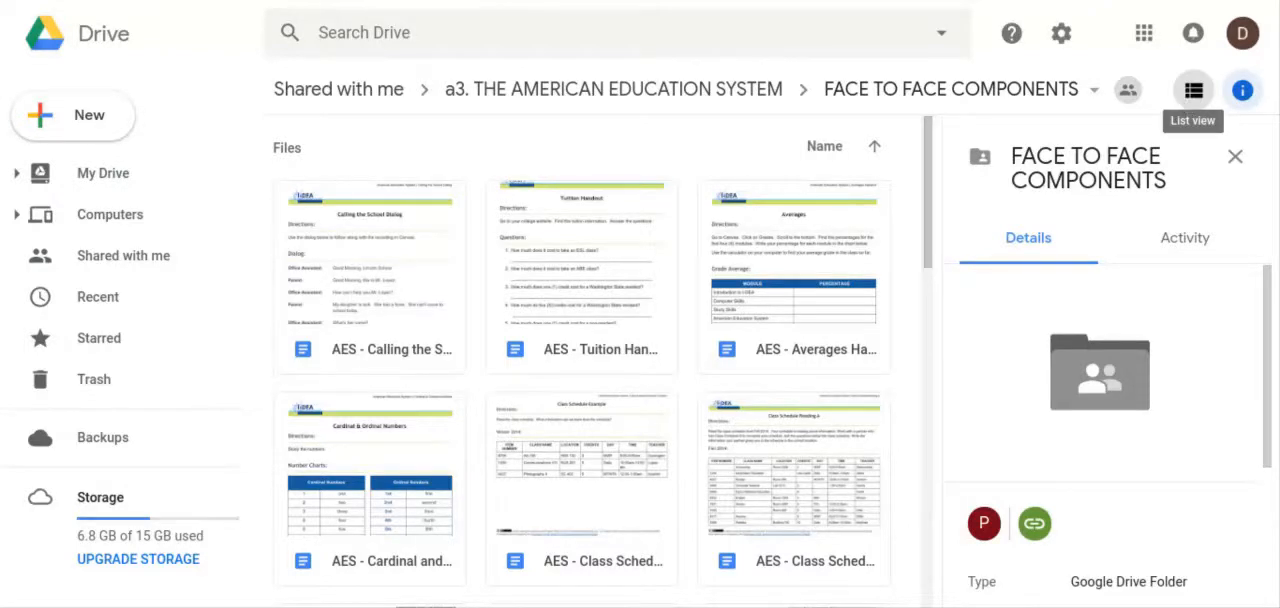
{"action": "left_click", "coordinate": [1192, 88]}
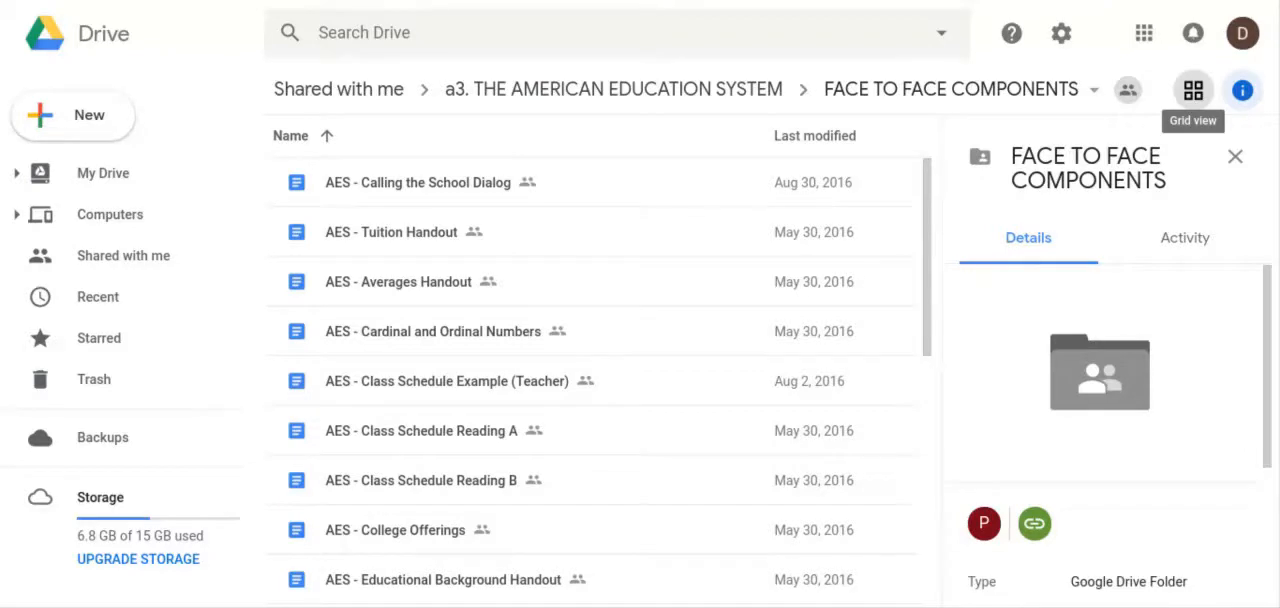
{"action": "mouse_move", "coordinate": [476, 216]}
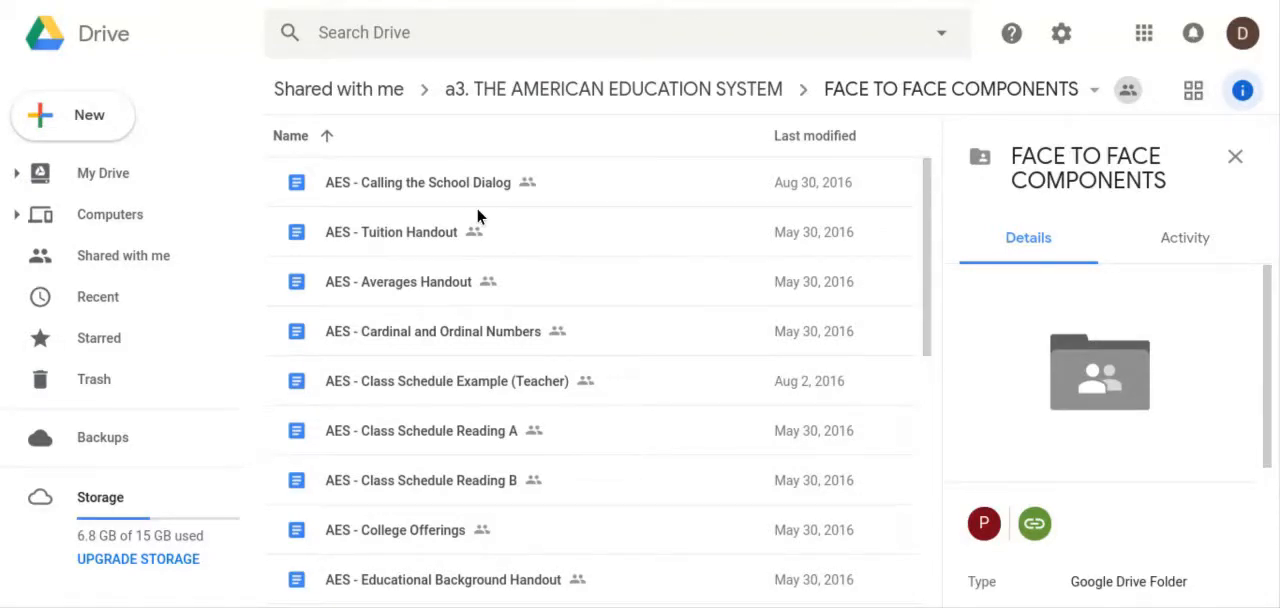
{"action": "mouse_move", "coordinate": [540, 356]}
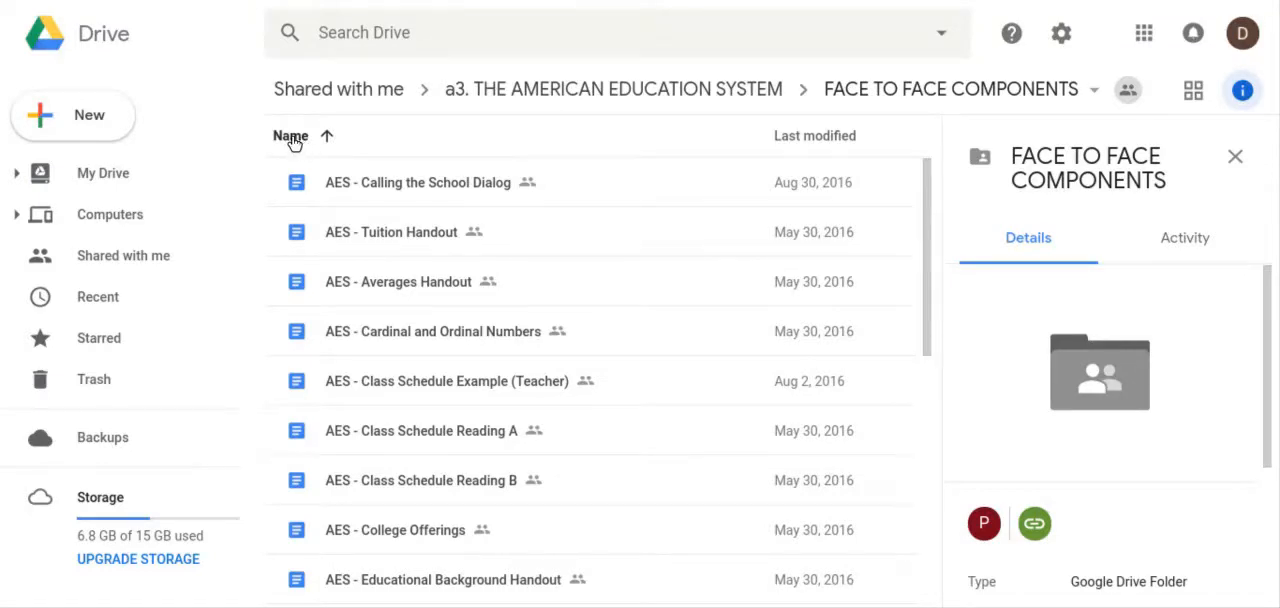
{"action": "left_click", "coordinate": [292, 136]}
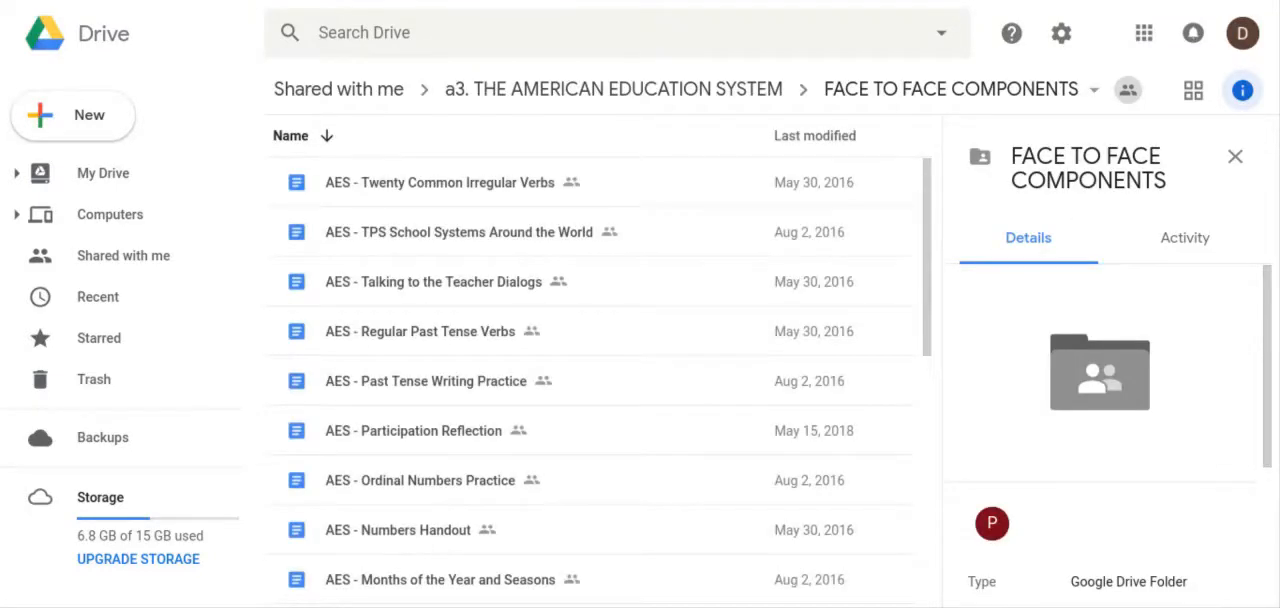
{"action": "left_click", "coordinate": [292, 136]}
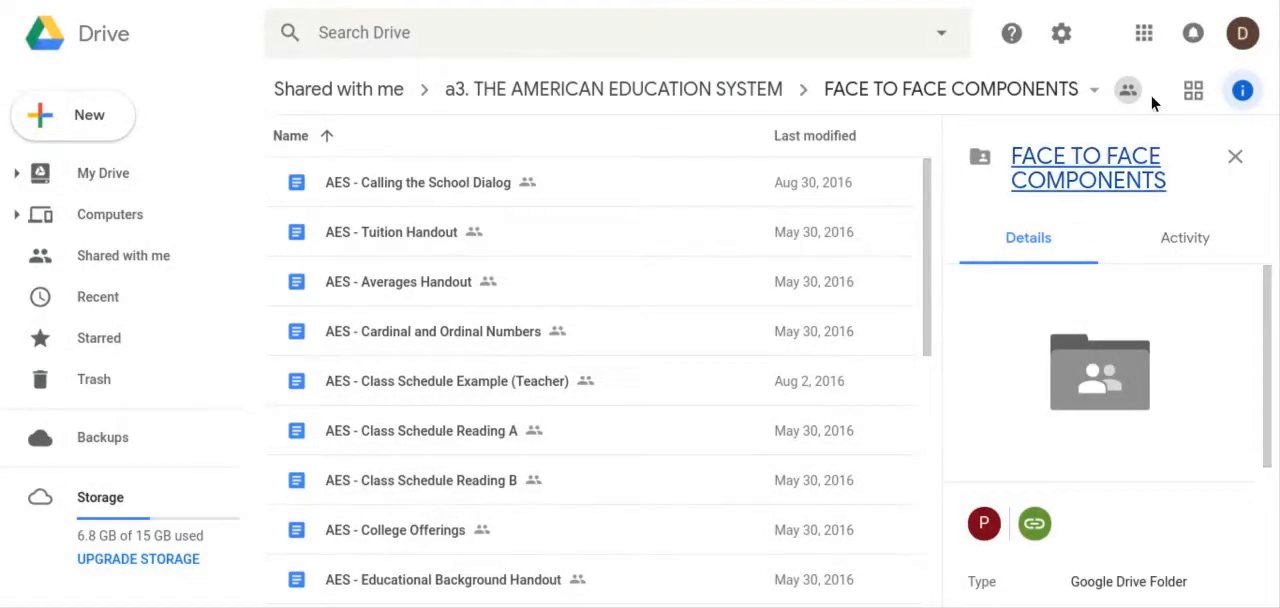
{"action": "left_click", "coordinate": [1192, 88]}
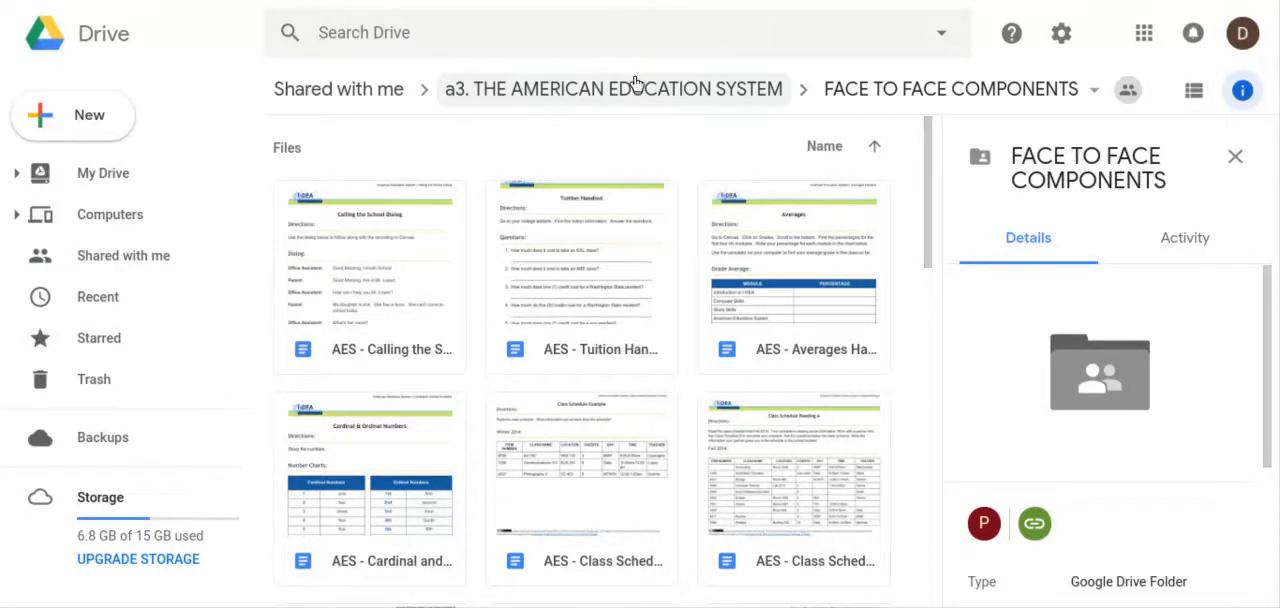
{"action": "mouse_move", "coordinate": [614, 88]}
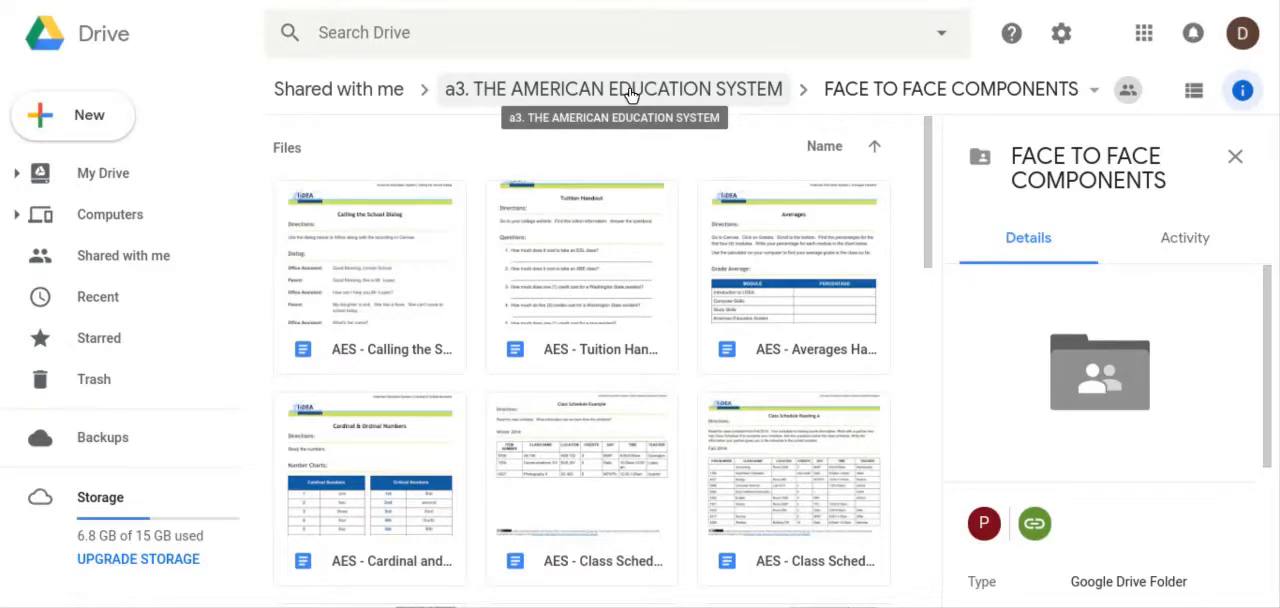
Return to the a3. THE AMERICAN EDUCATION SYSTEM folder and show ONLINE COMPONENTS details.
{"action": "left_click", "coordinate": [612, 88]}
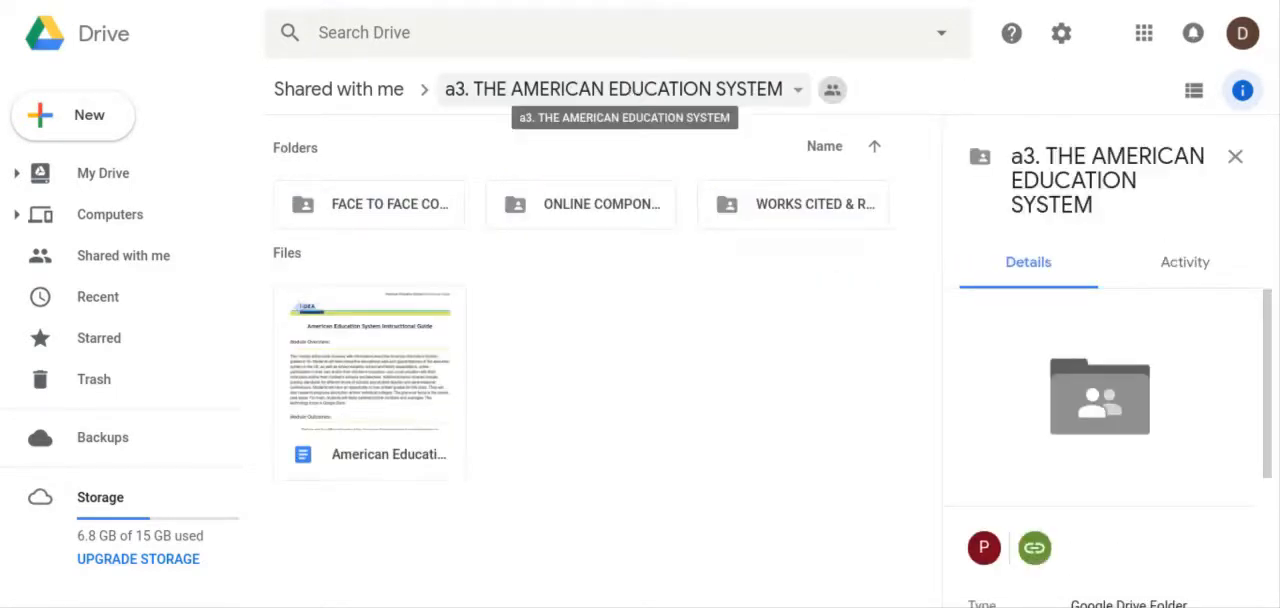
{"action": "mouse_move", "coordinate": [580, 204]}
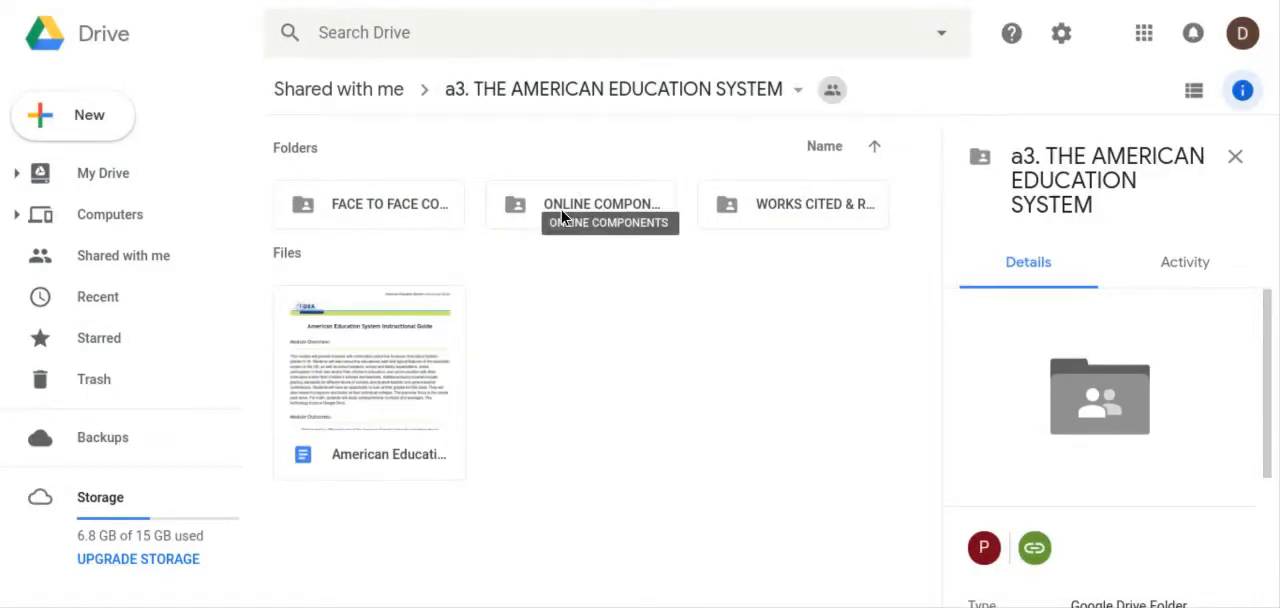
{"action": "left_click", "coordinate": [580, 204]}
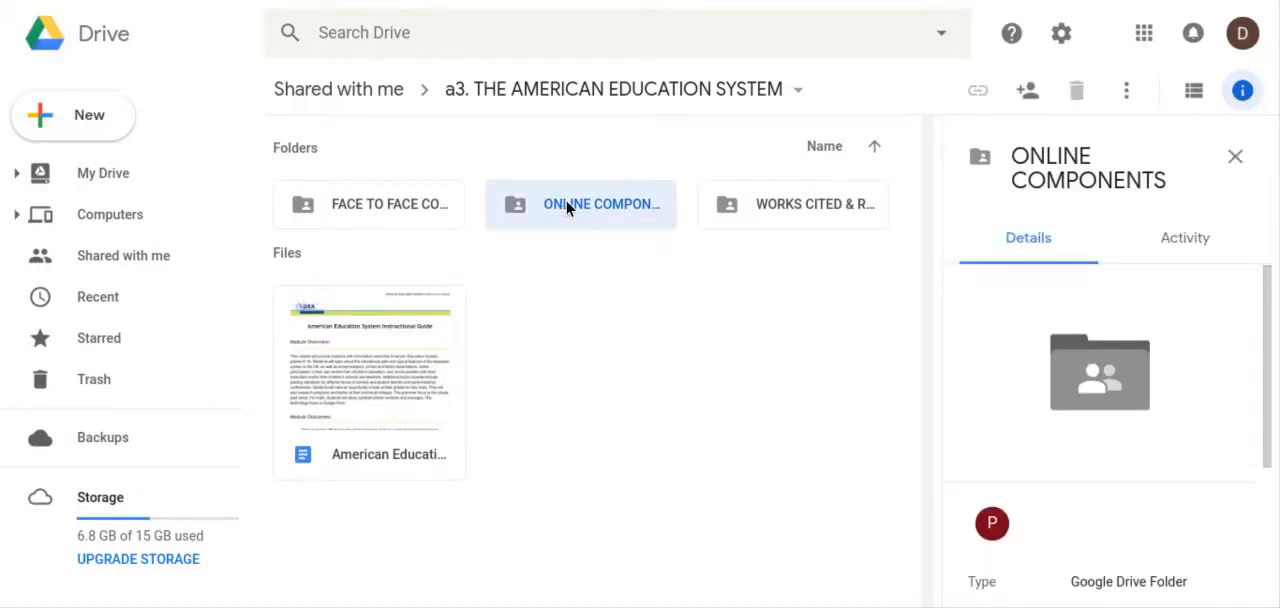
Enter the ONLINE COMPONENTS folder to see its three course documents.
{"action": "double_click", "coordinate": [580, 204]}
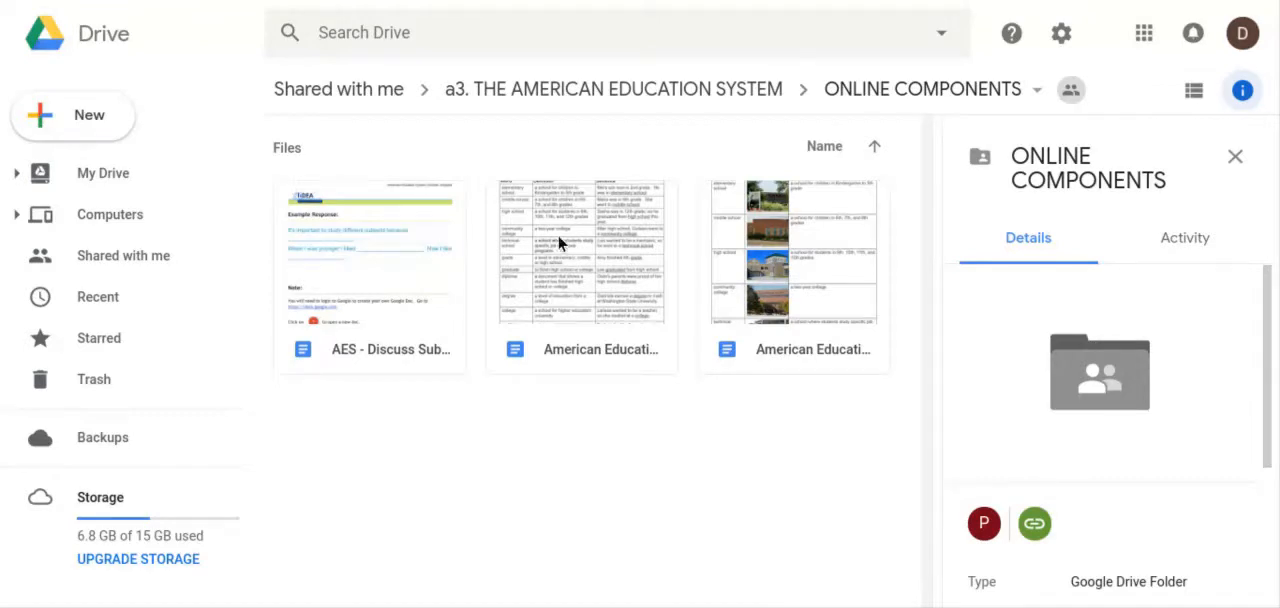
{"action": "mouse_move", "coordinate": [558, 356]}
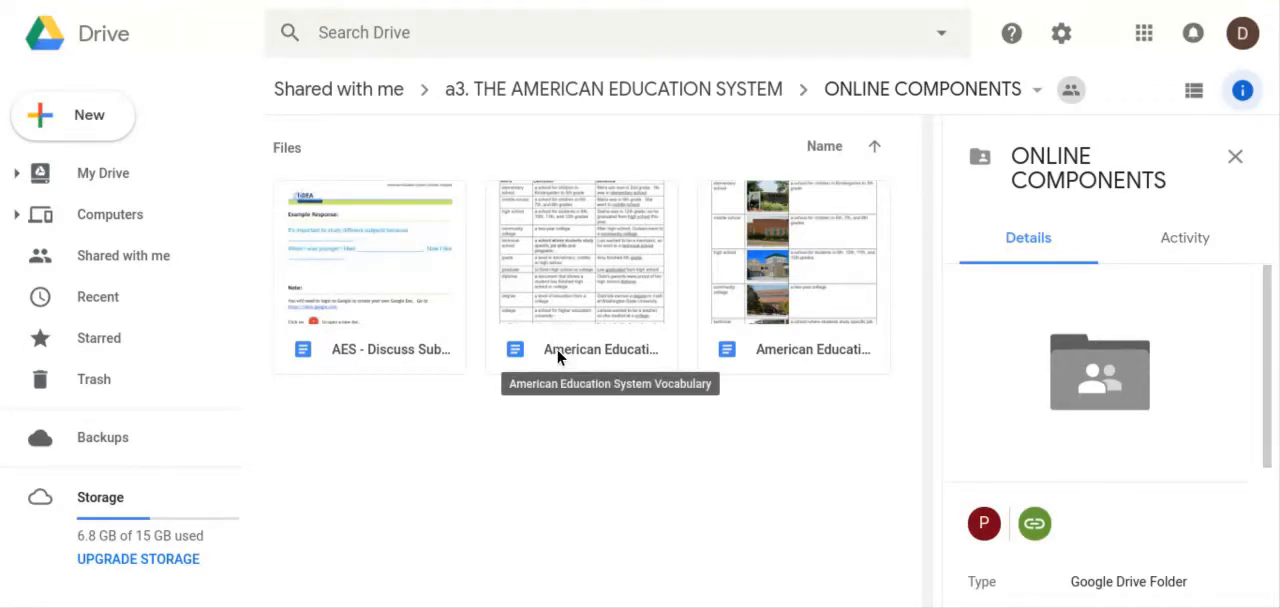
{"action": "mouse_move", "coordinate": [590, 320]}
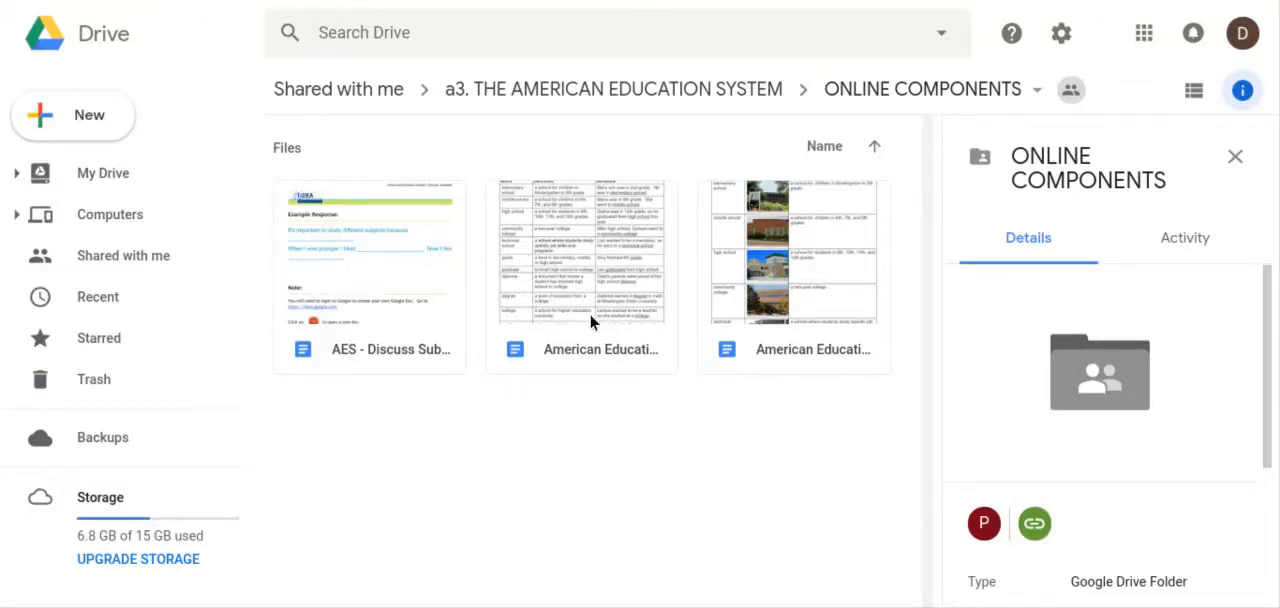
{"action": "mouse_move", "coordinate": [836, 256]}
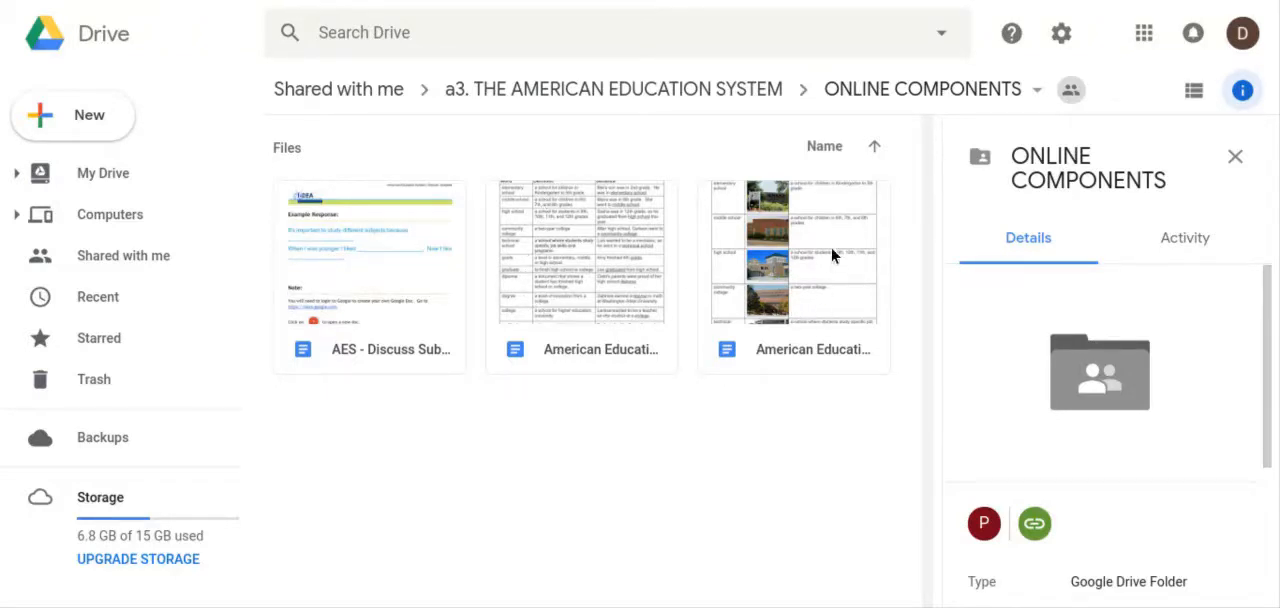
{"action": "mouse_move", "coordinate": [792, 304]}
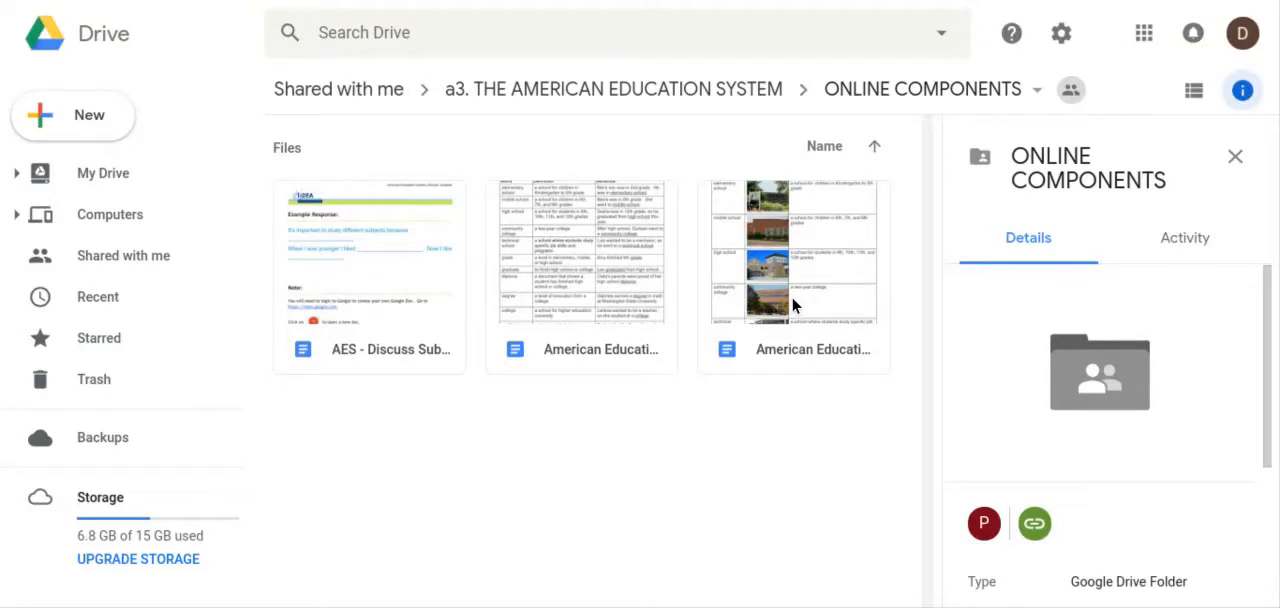
{"action": "mouse_move", "coordinate": [792, 304]}
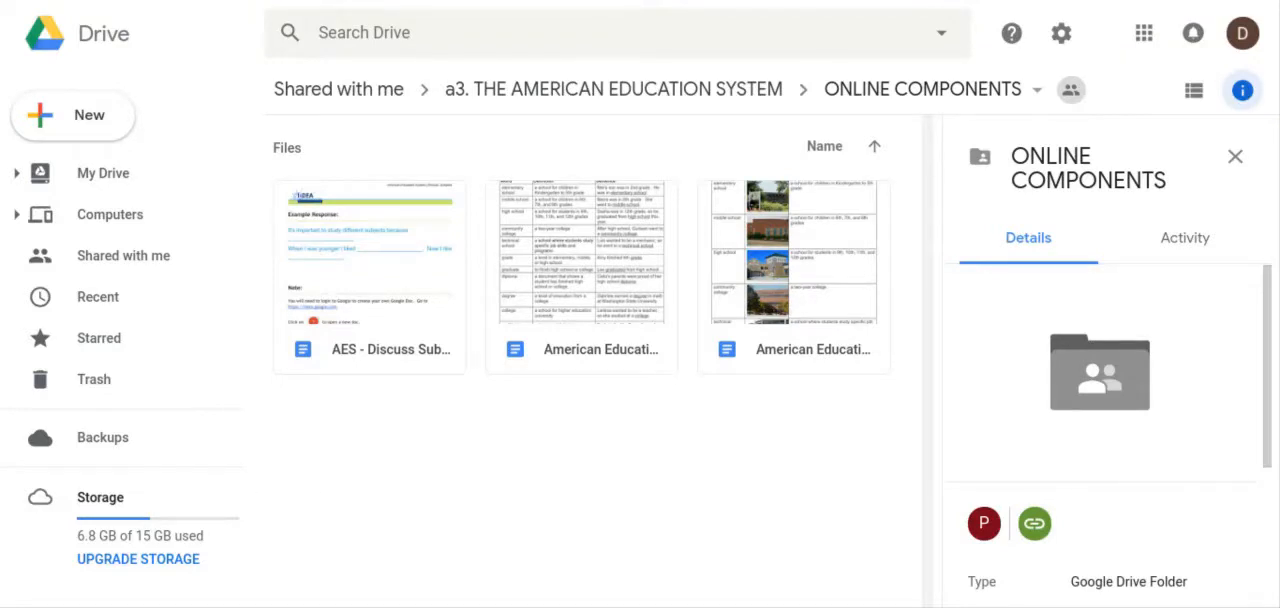
{"action": "mouse_move", "coordinate": [700, 394]}
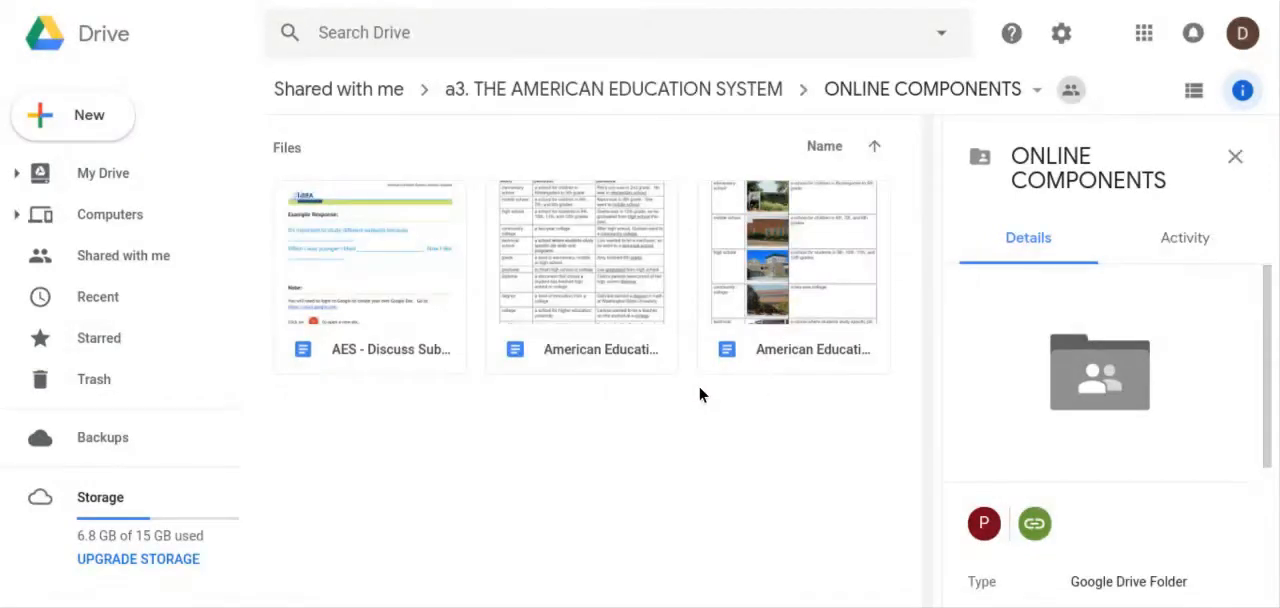
{"action": "mouse_move", "coordinate": [600, 402]}
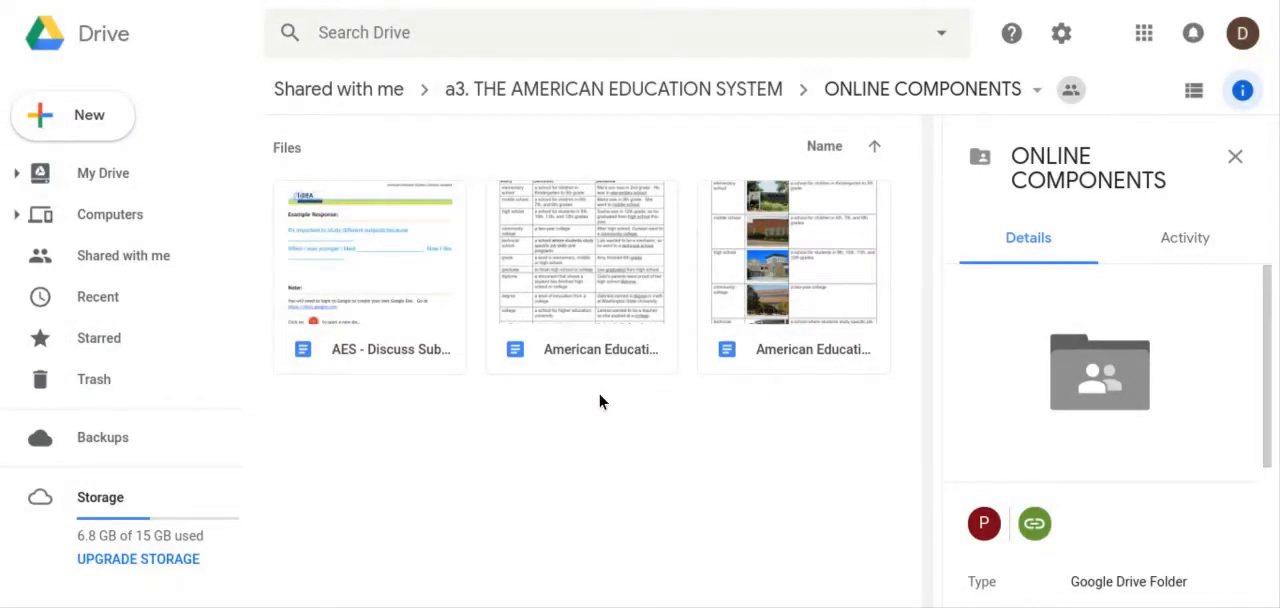
{"action": "mouse_move", "coordinate": [398, 348]}
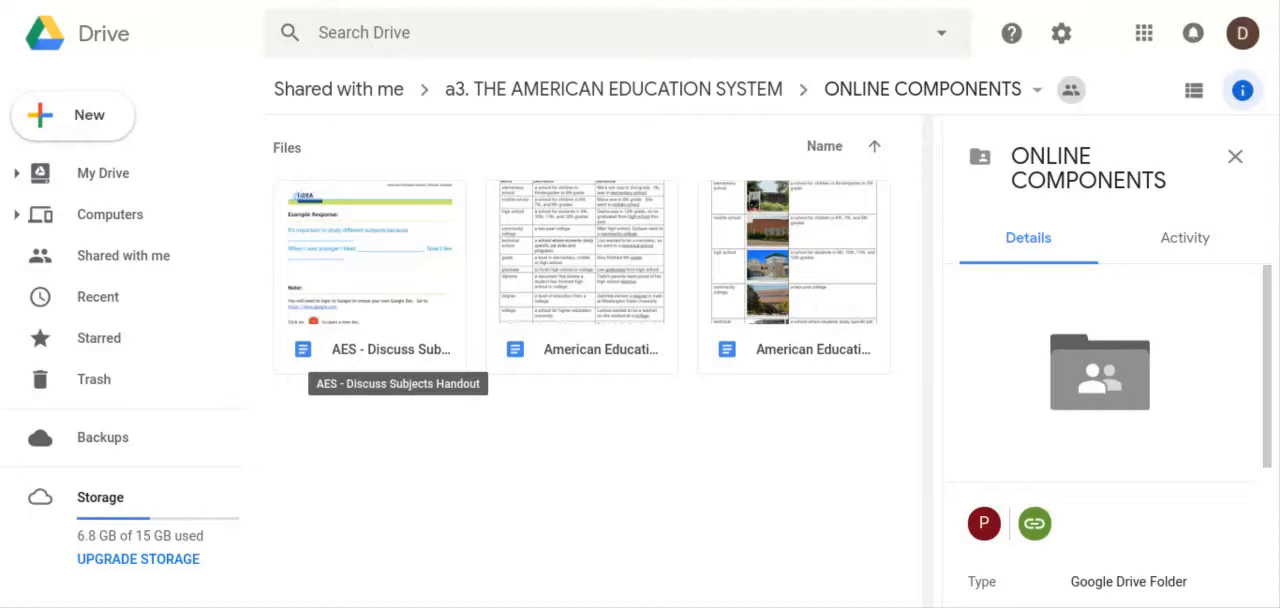
{"action": "mouse_move", "coordinate": [444, 324]}
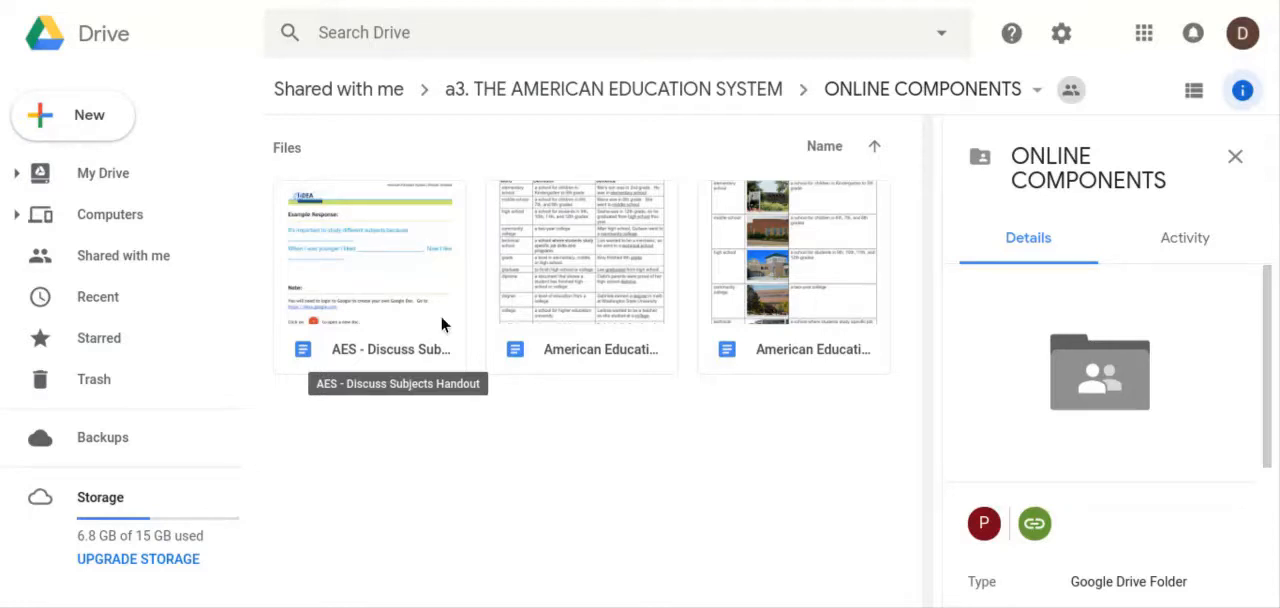
{"action": "mouse_move", "coordinate": [870, 88]}
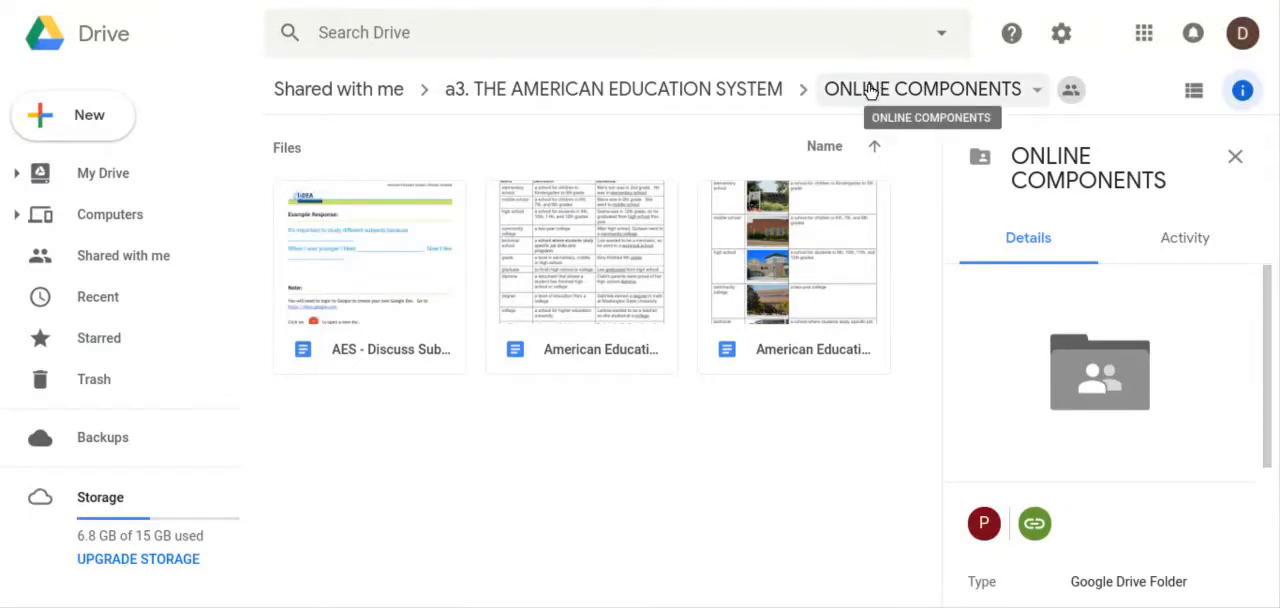
Return via the breadcrumb to the a3. THE AMERICAN EDUCATION SYSTEM folder and show its details.
{"action": "left_click", "coordinate": [612, 88]}
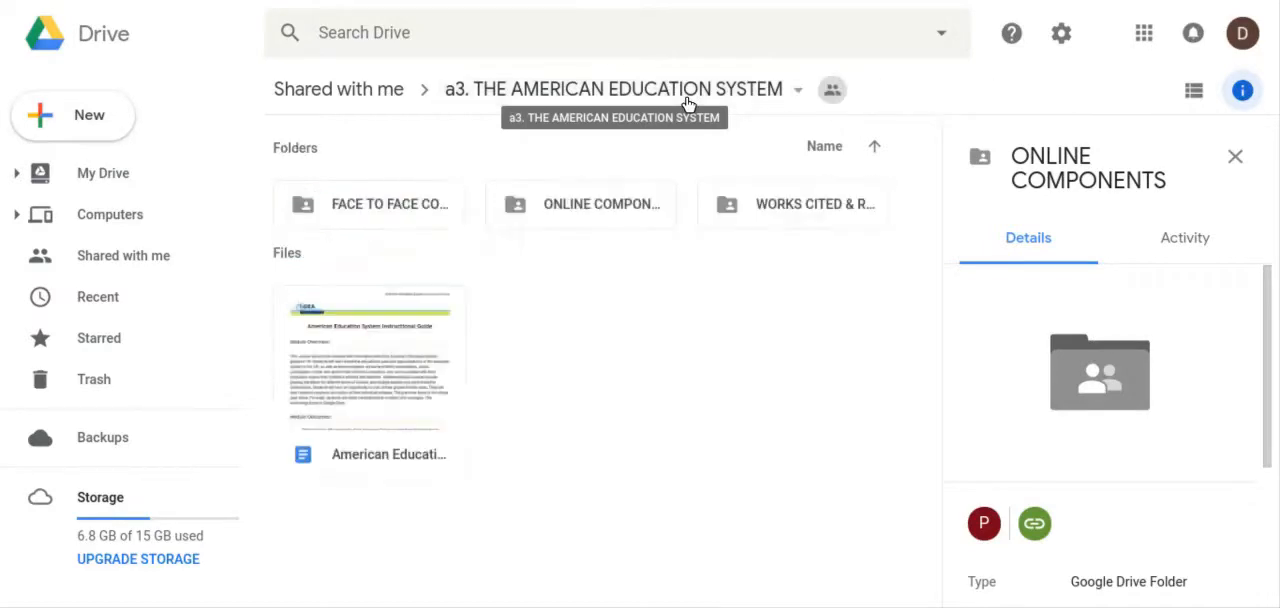
{"action": "left_click", "coordinate": [612, 88]}
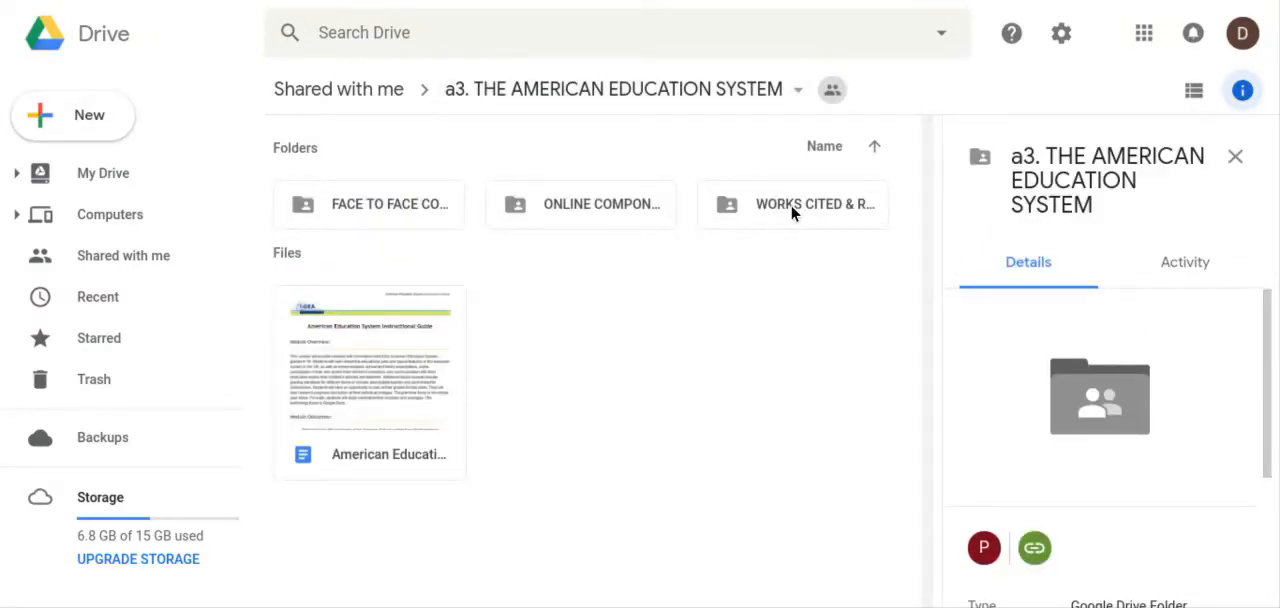
{"action": "mouse_move", "coordinate": [792, 204]}
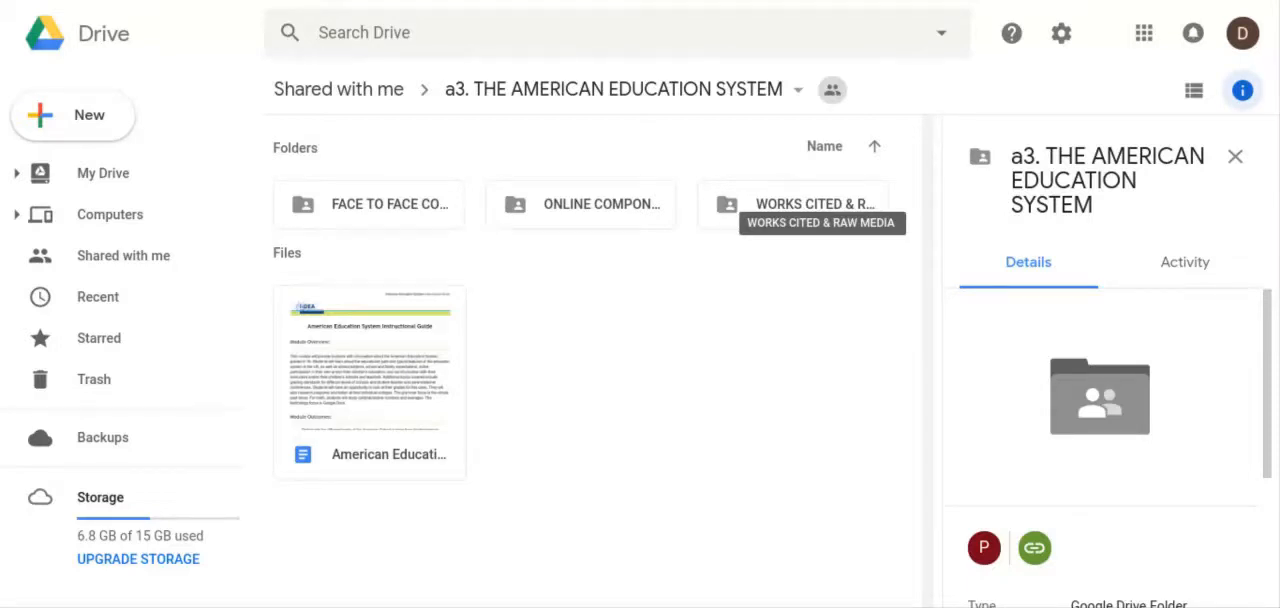
{"action": "mouse_move", "coordinate": [422, 404]}
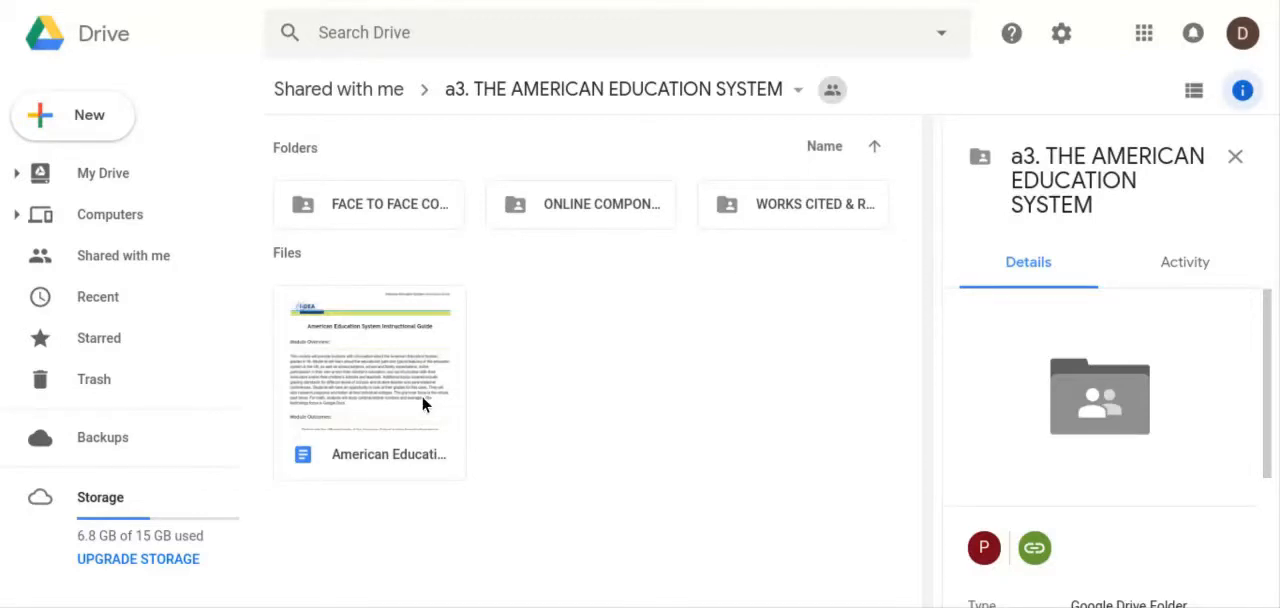
{"action": "mouse_move", "coordinate": [370, 398]}
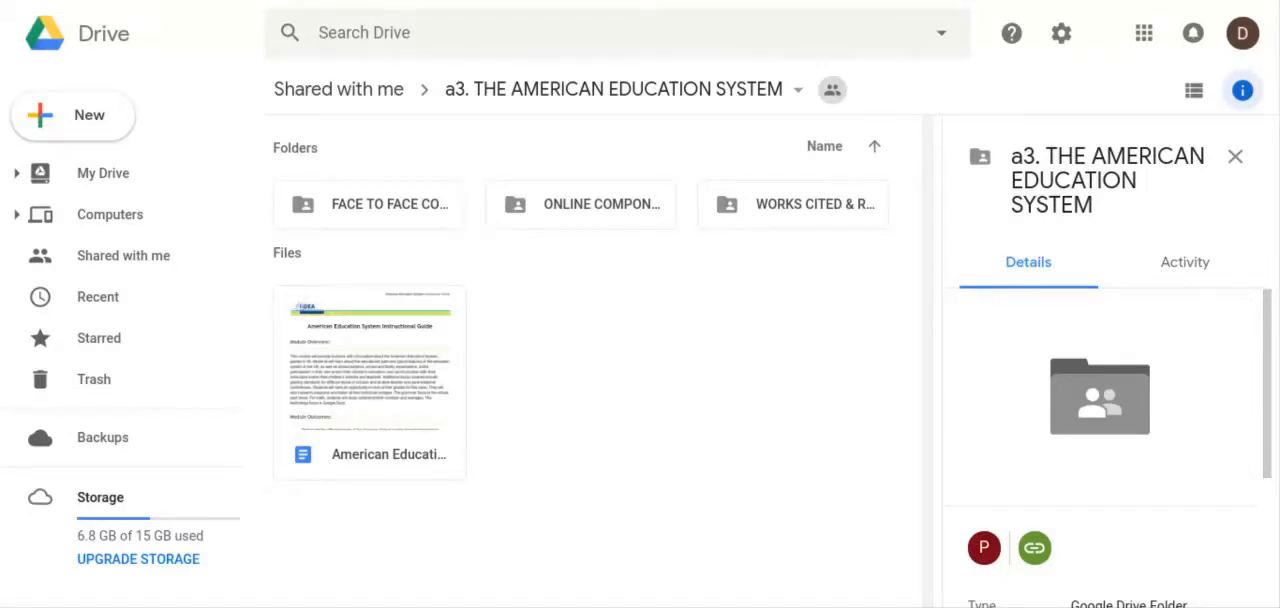
{"action": "mouse_move", "coordinate": [368, 456]}
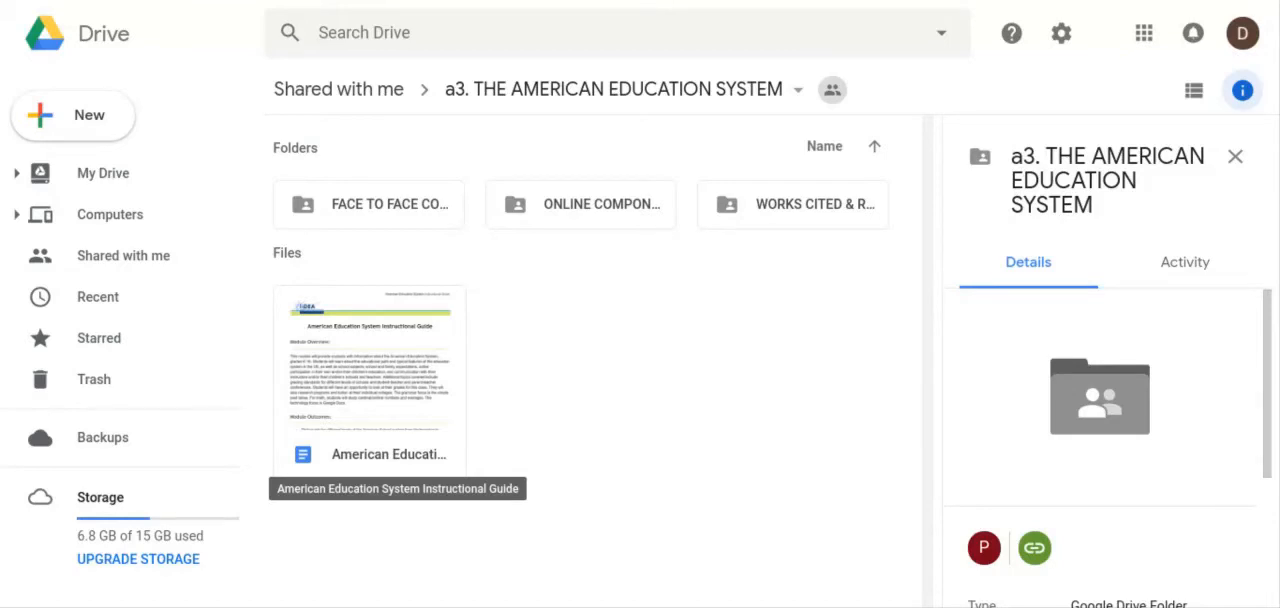
{"action": "mouse_move", "coordinate": [392, 328]}
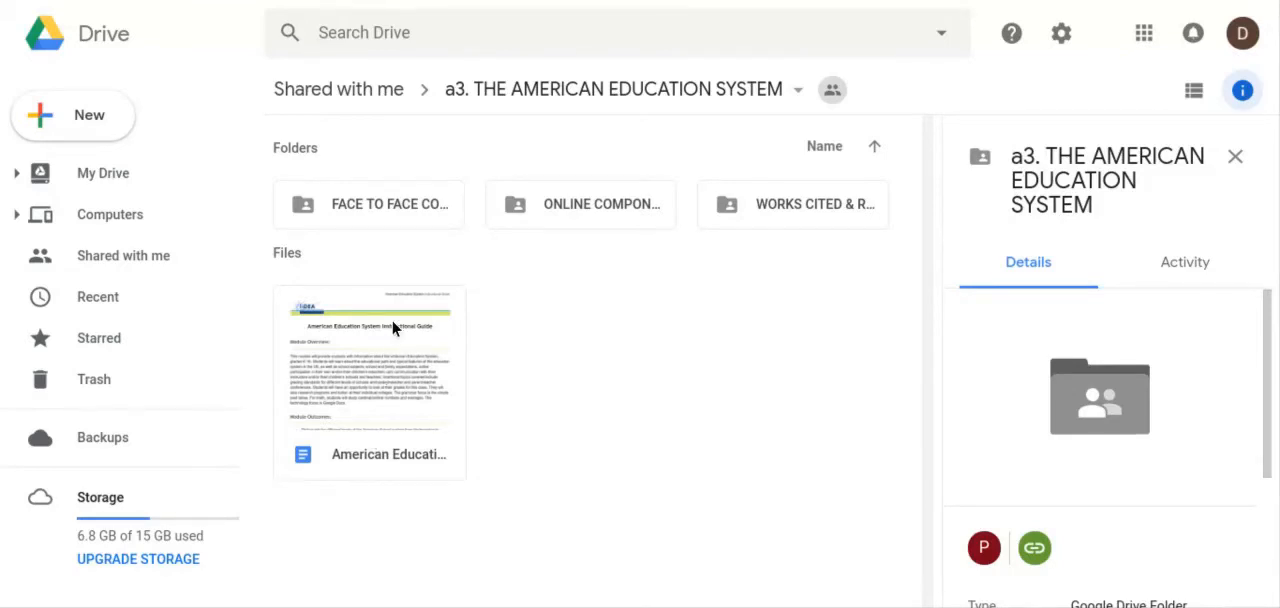
{"action": "mouse_move", "coordinate": [808, 260]}
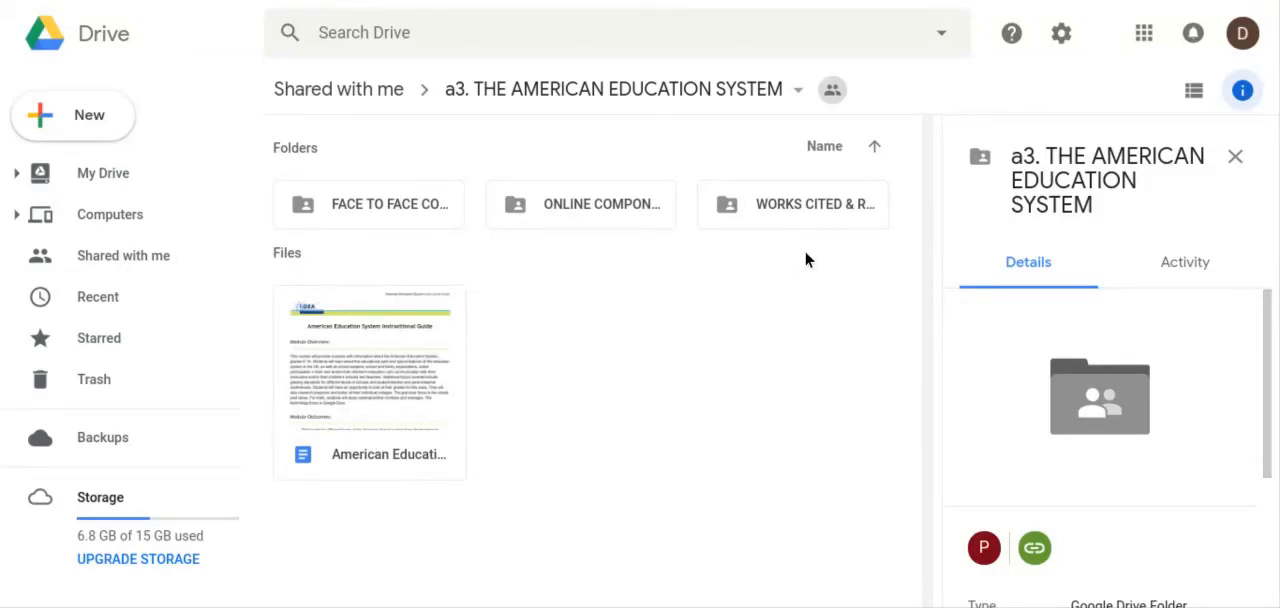